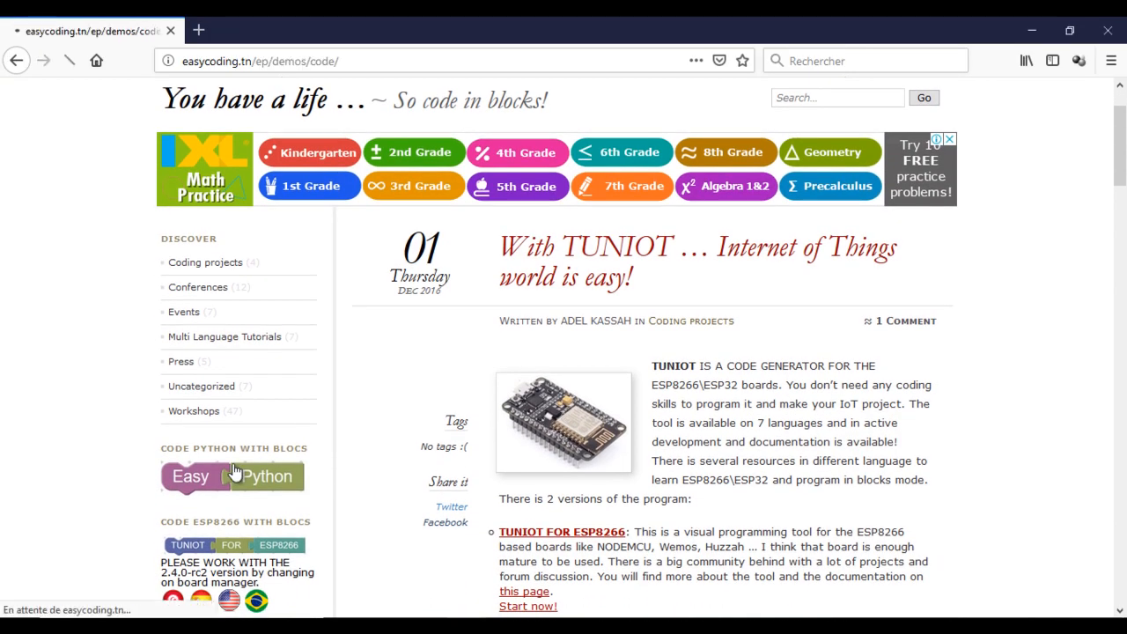
Step: Open the EasyPython block editor from easycoding.tn and zoom the page to 90%
click(232, 476)
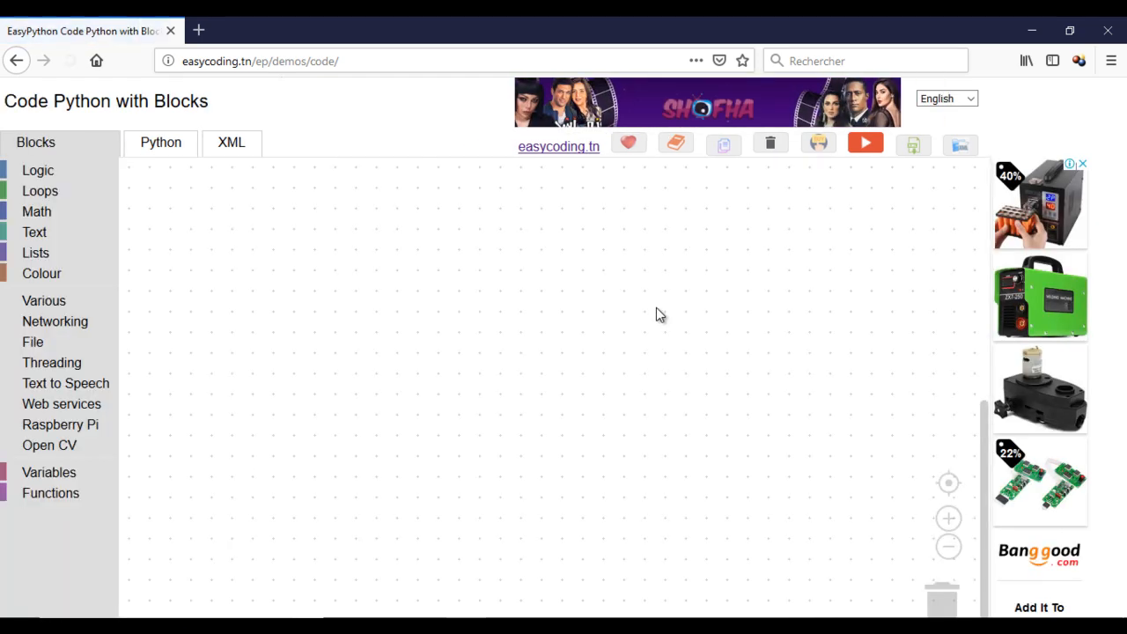
click(1111, 61)
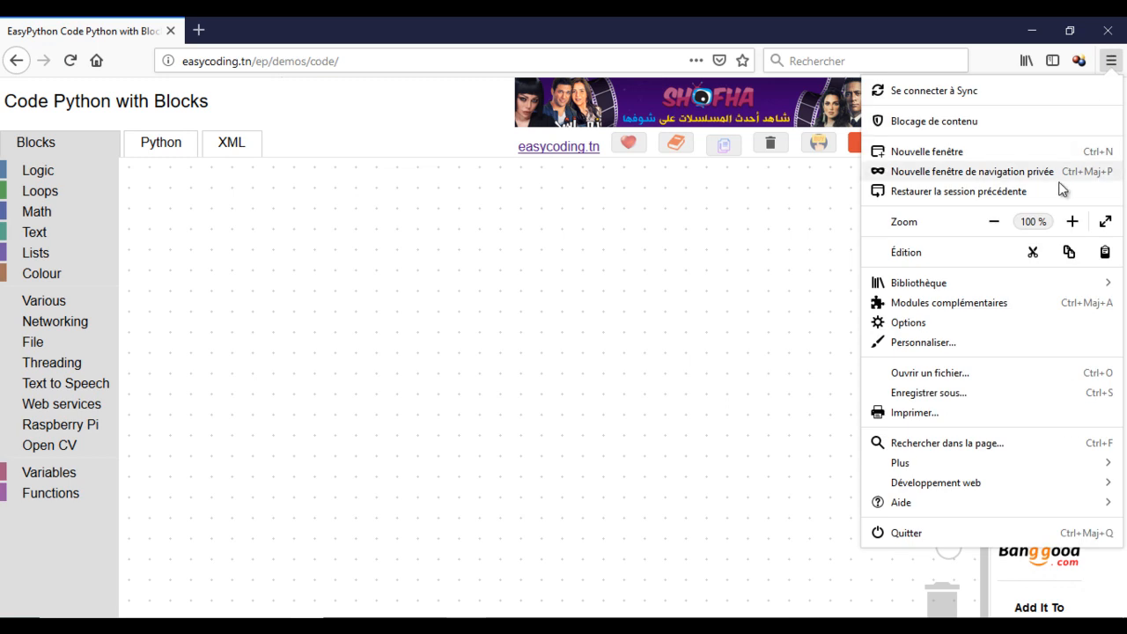
click(993, 222)
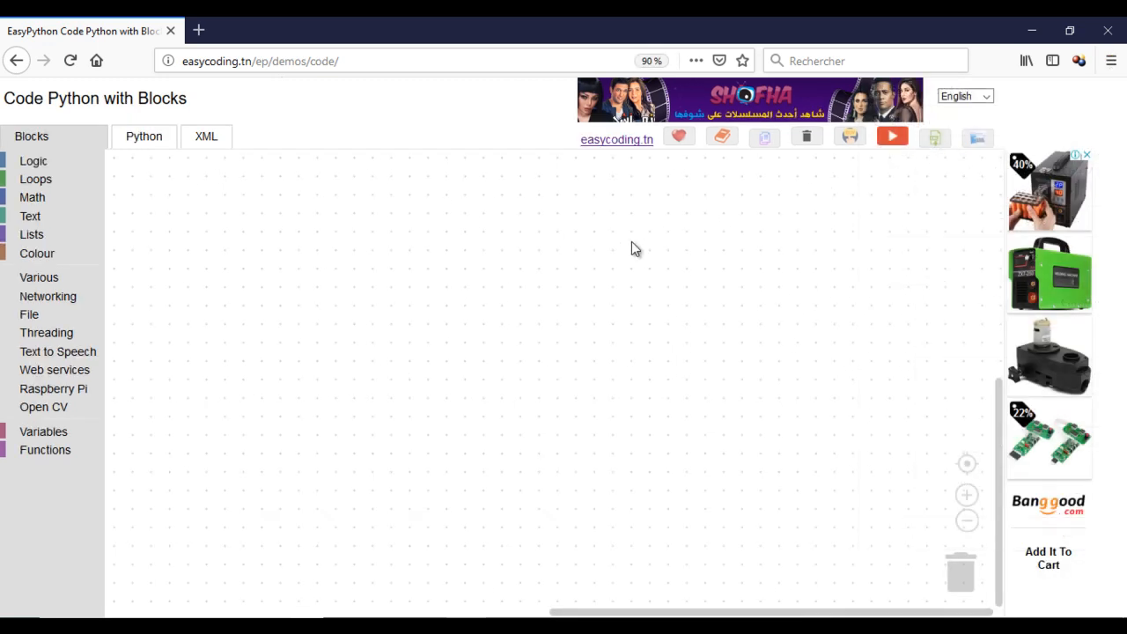
mouse_move(48, 412)
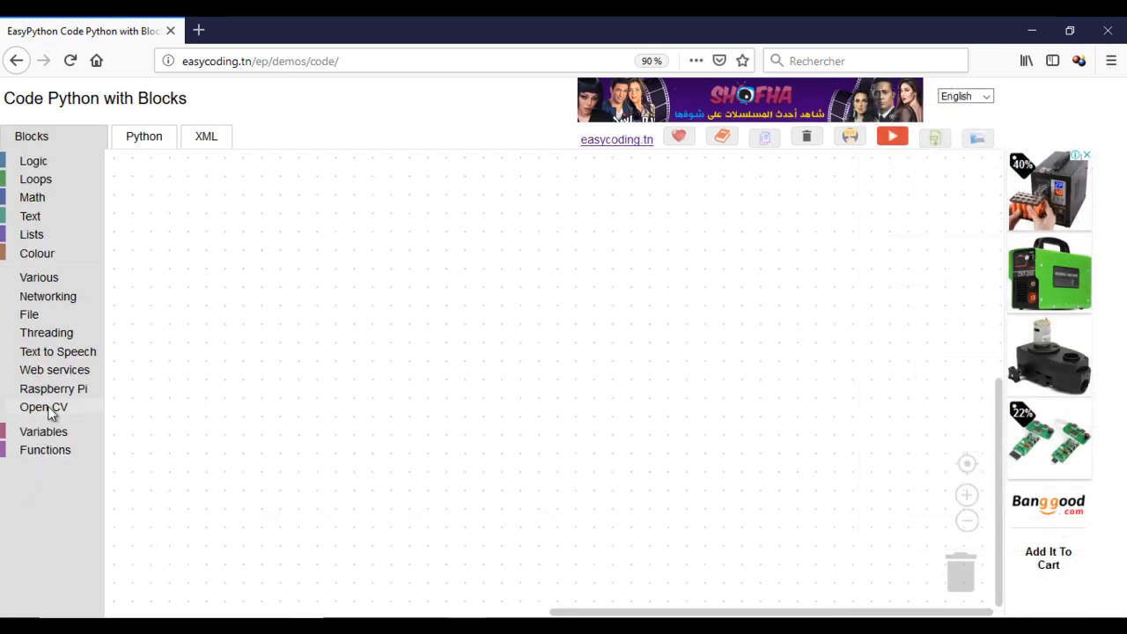
Step: Add an Open CV Read image block whose file name is adel.jpg
click(43, 406)
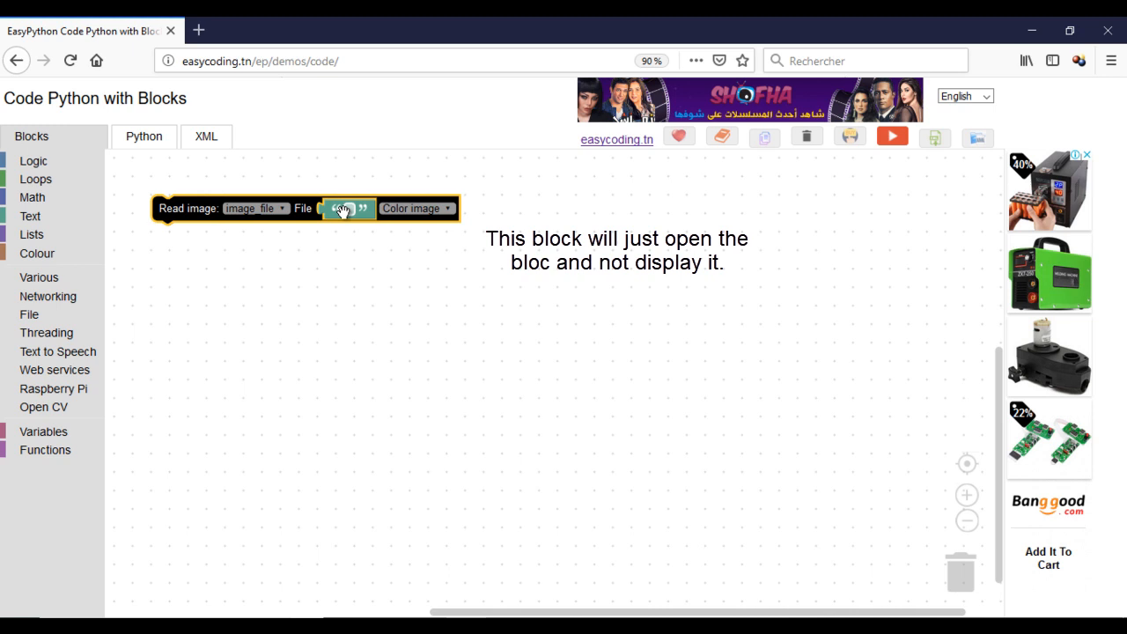
click(346, 209)
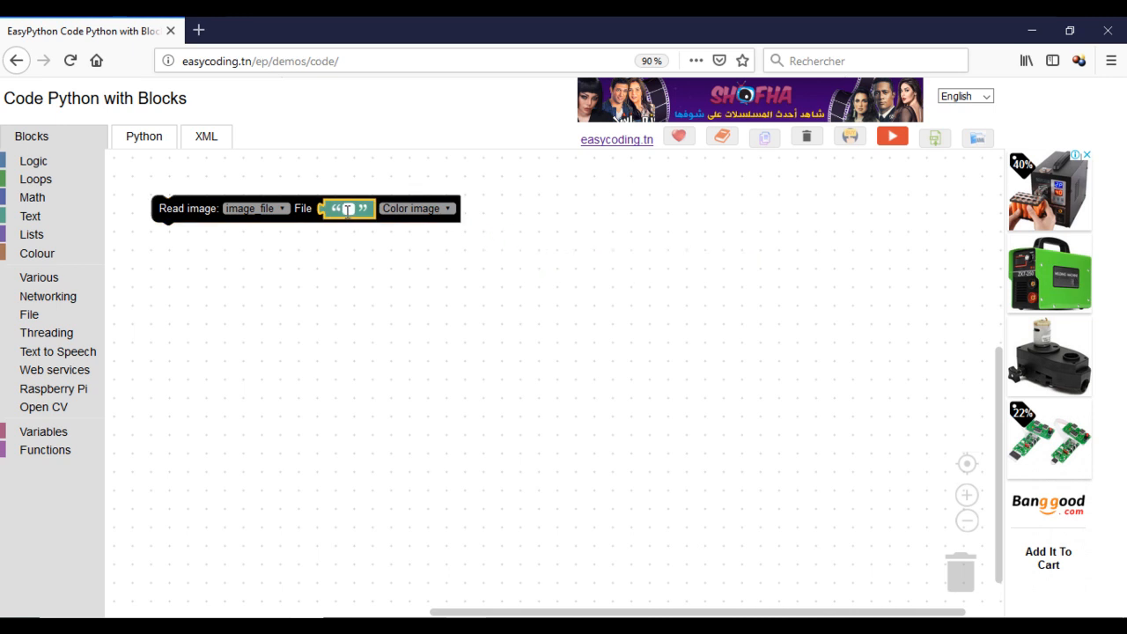
text(adel)
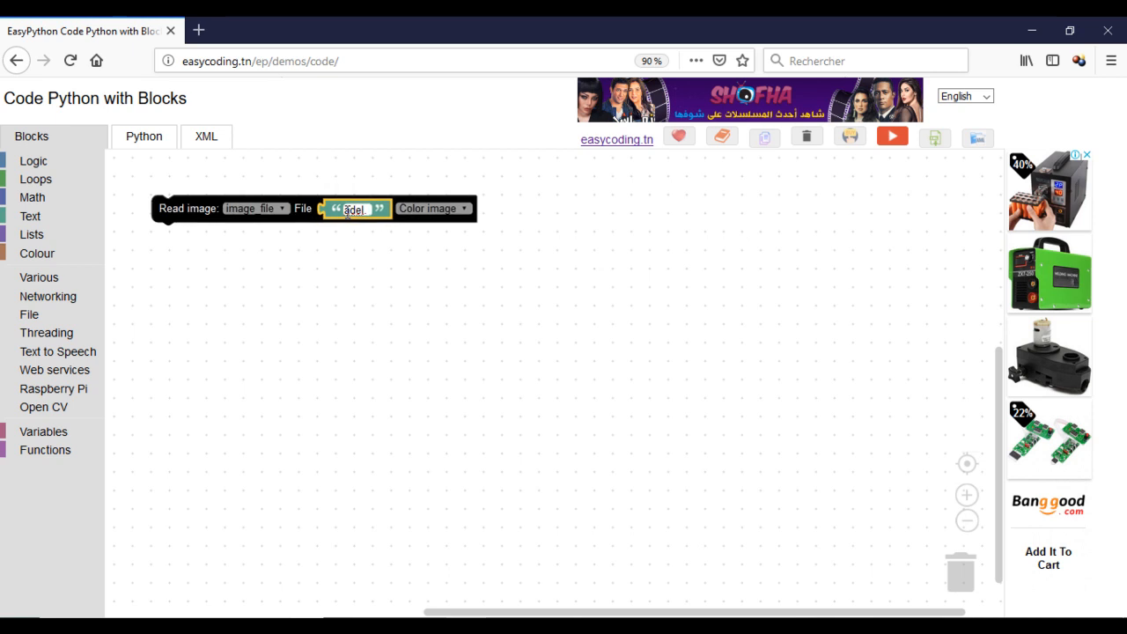
text(.jpg)
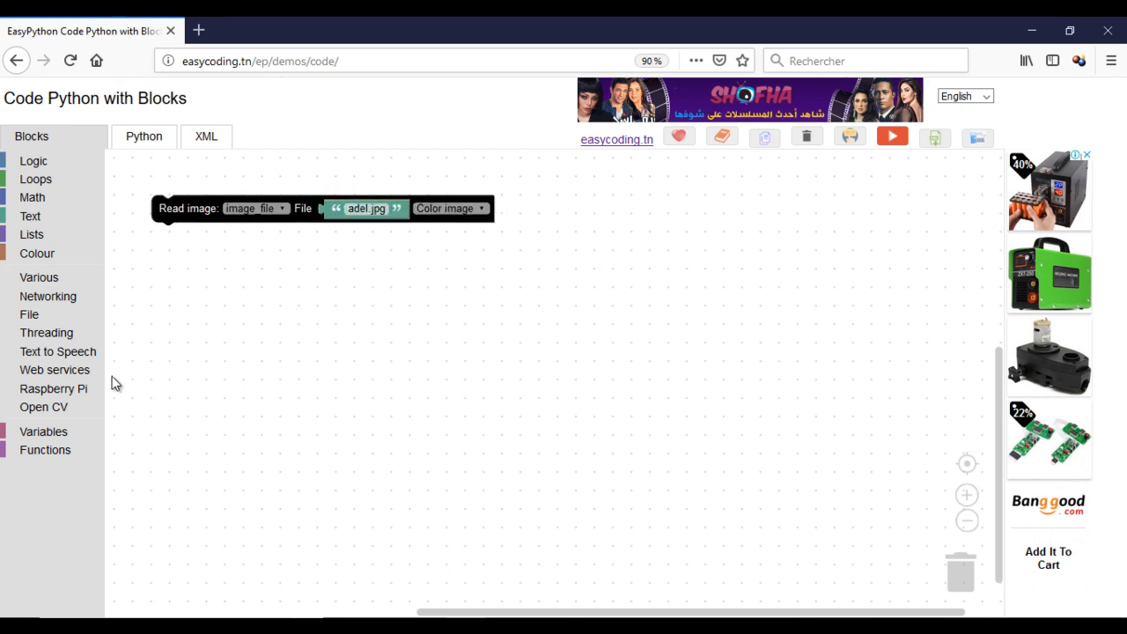
mouse_move(79, 406)
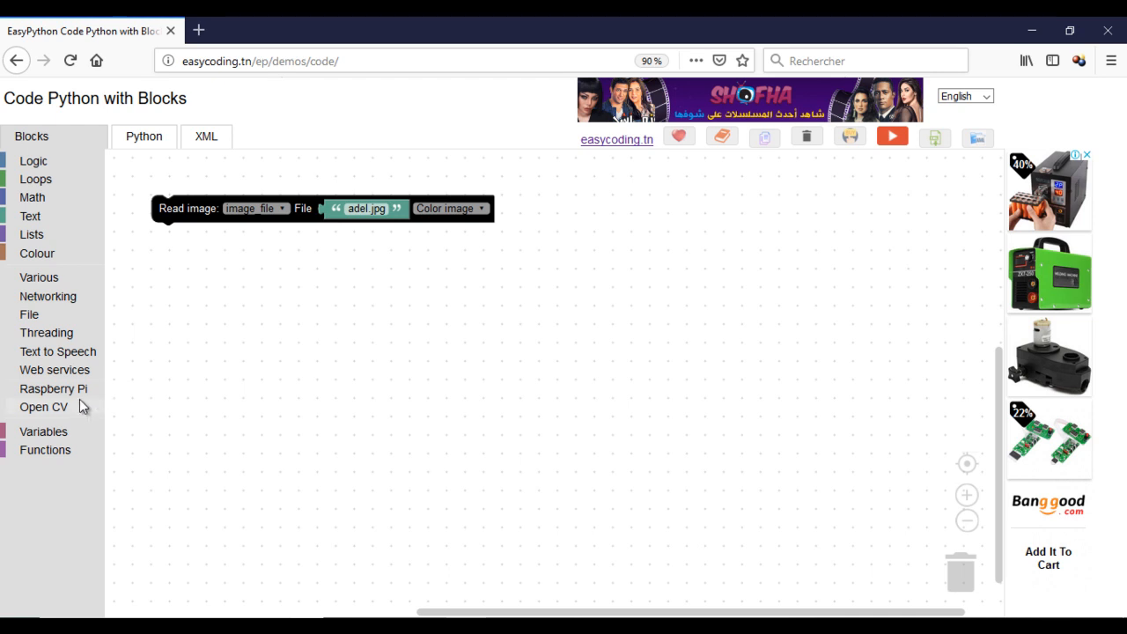
Step: Add Show Image (WindowName), Wait key 5000 and Destroy all windows blocks
click(44, 406)
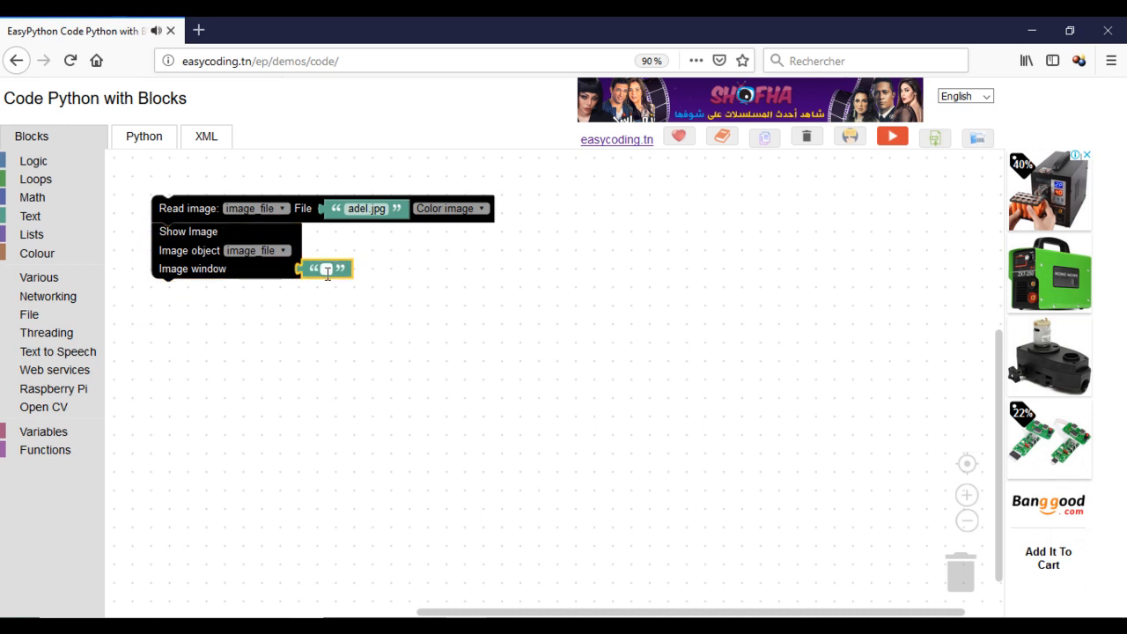
text(WindowName)
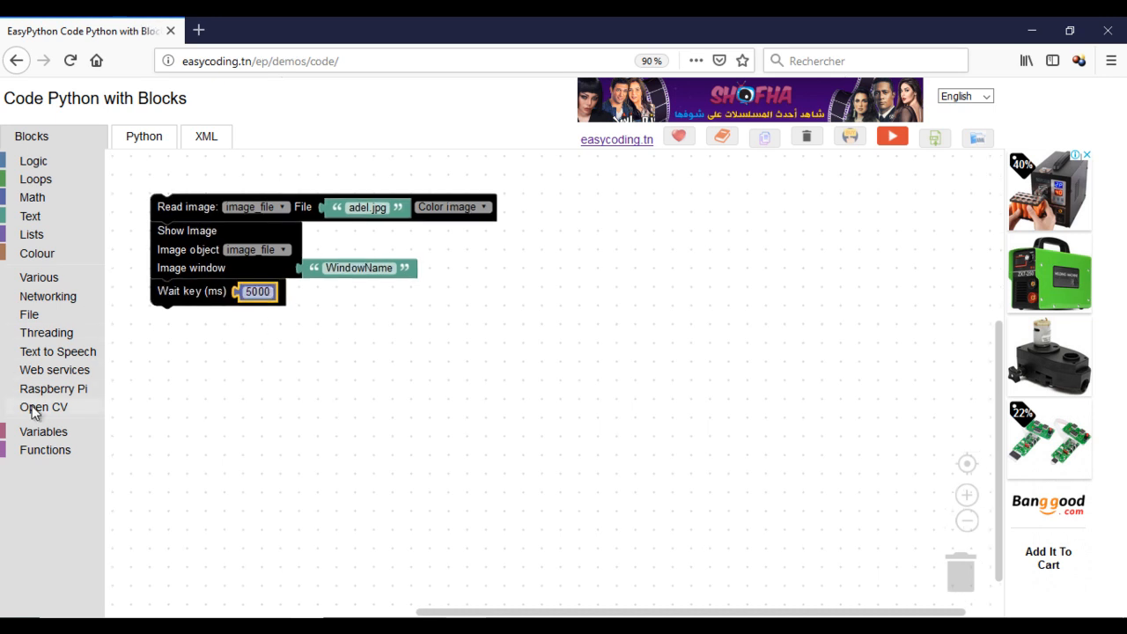
click(43, 406)
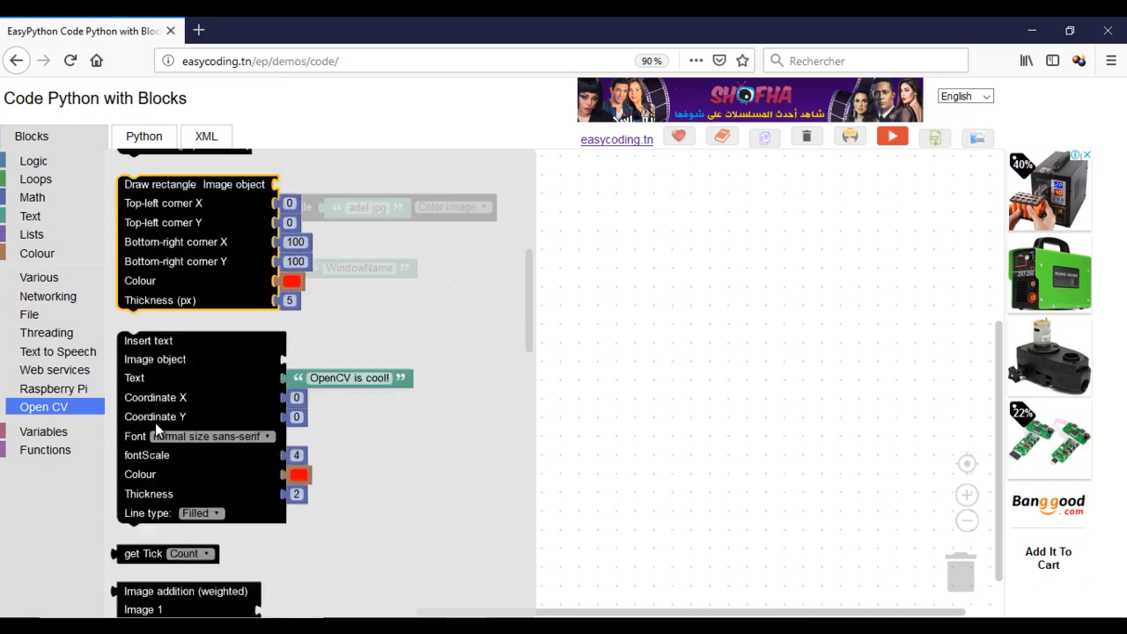
scroll(down, 3)
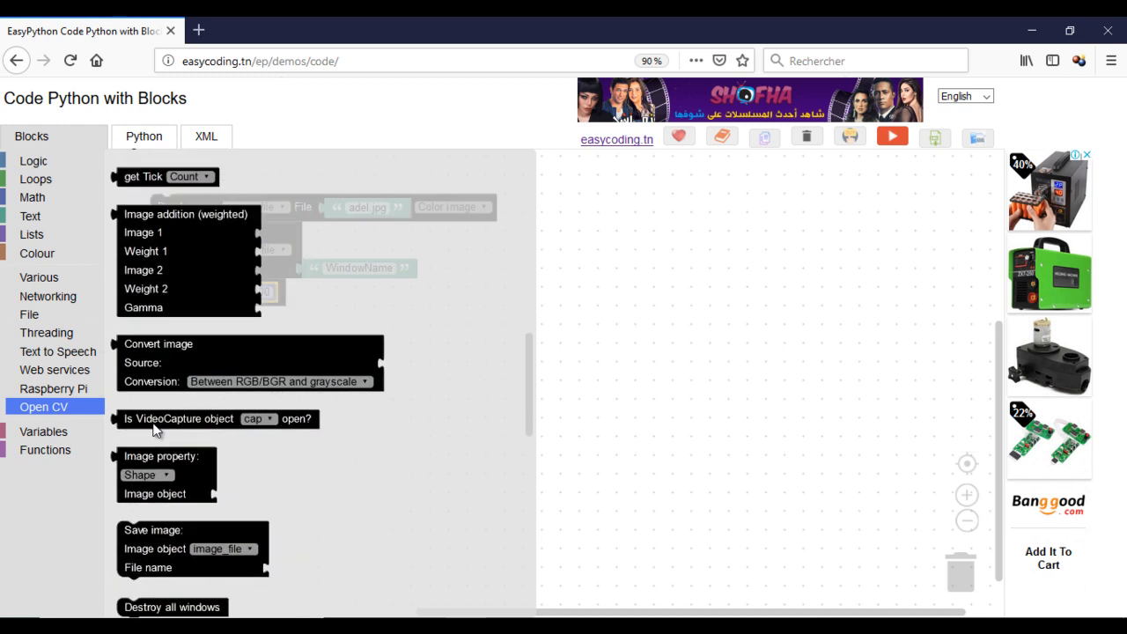
scroll(down, 3)
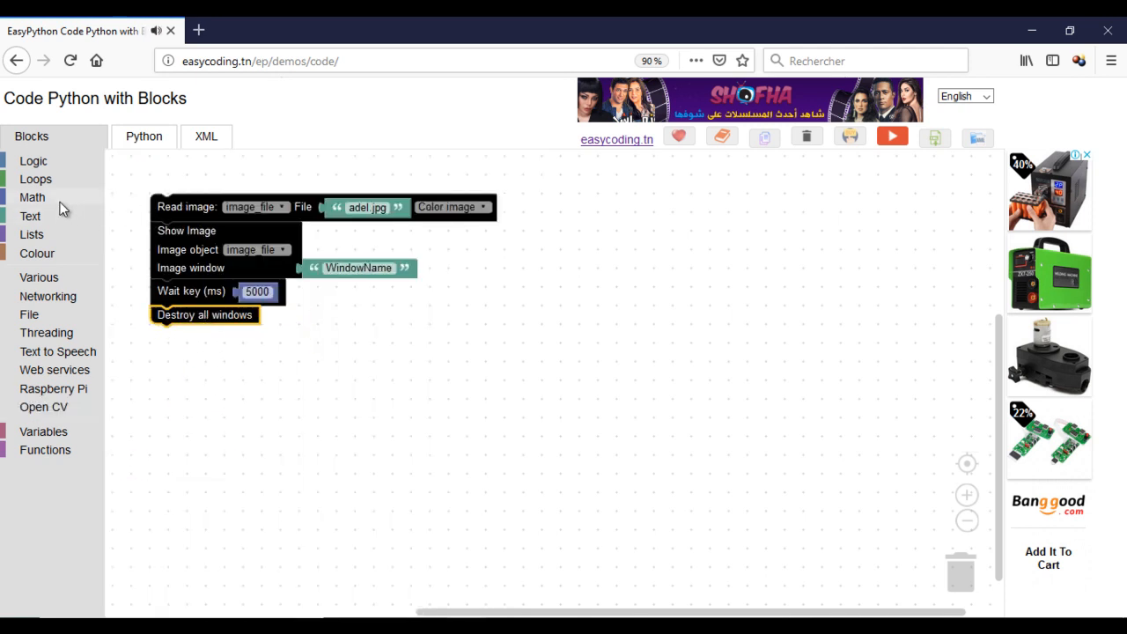
Step: Add print blocks for START and THE END!, then check the generated Python code
click(30, 216)
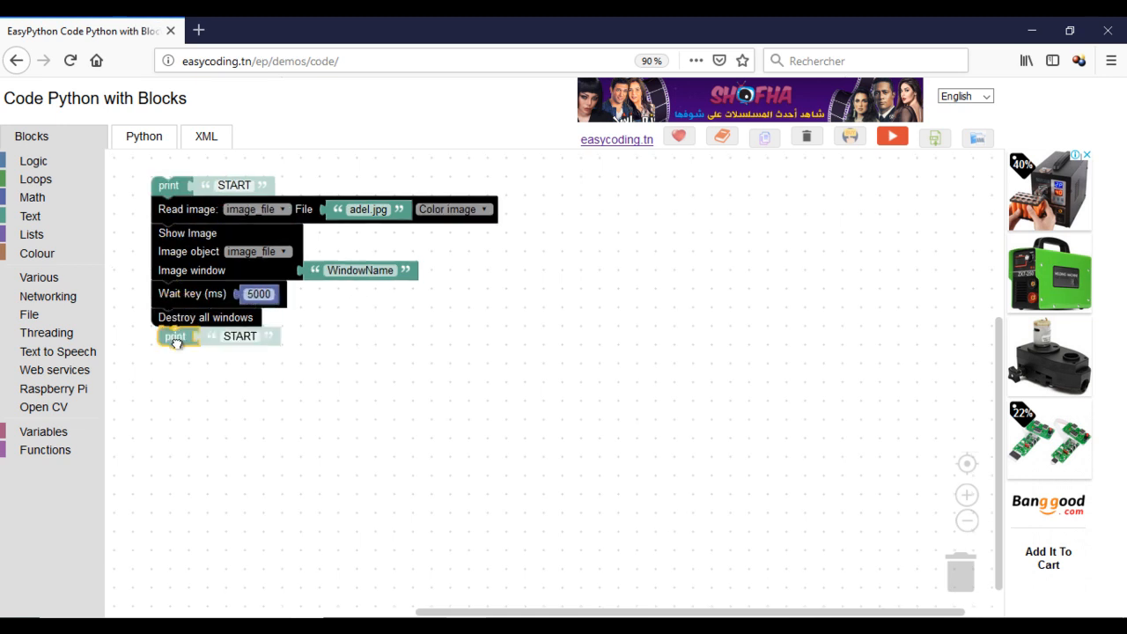
text(THE E)
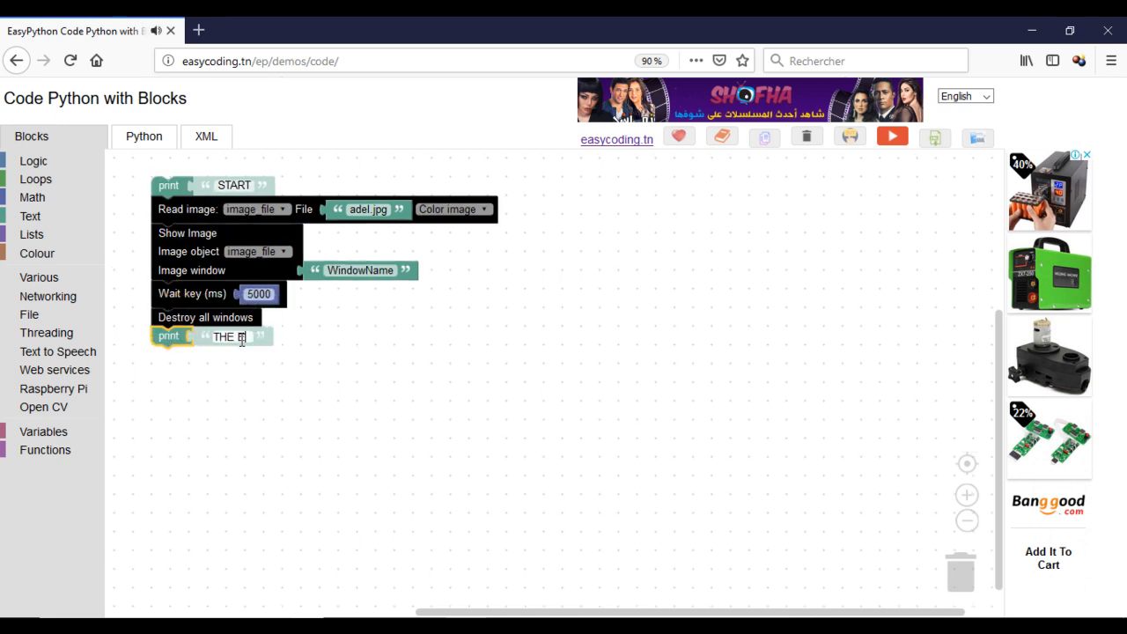
text(END!)
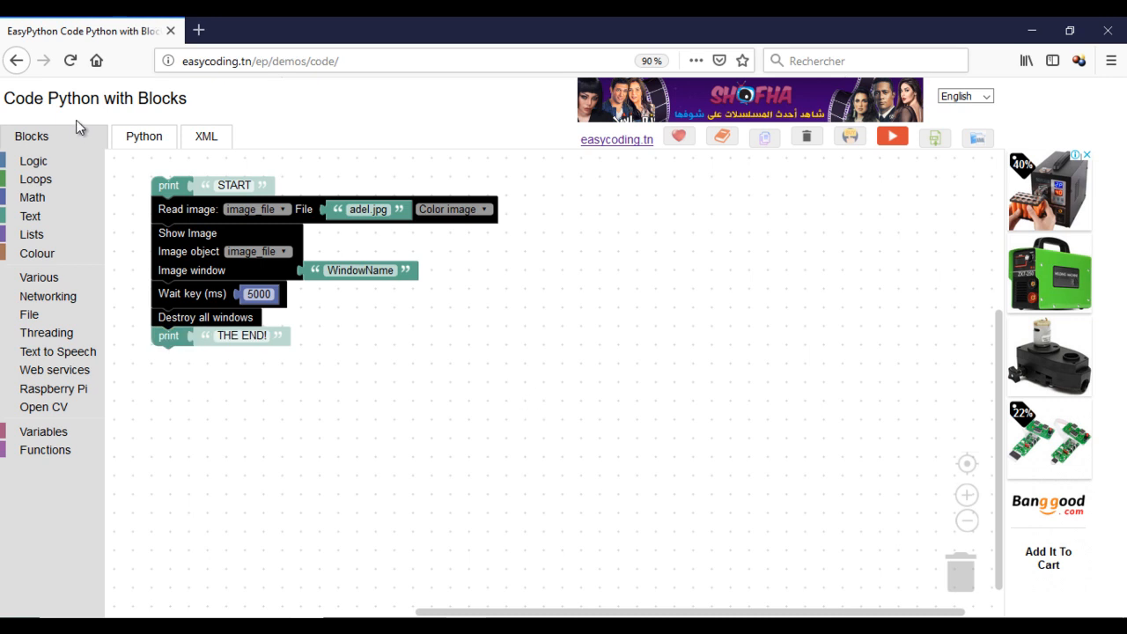
click(144, 136)
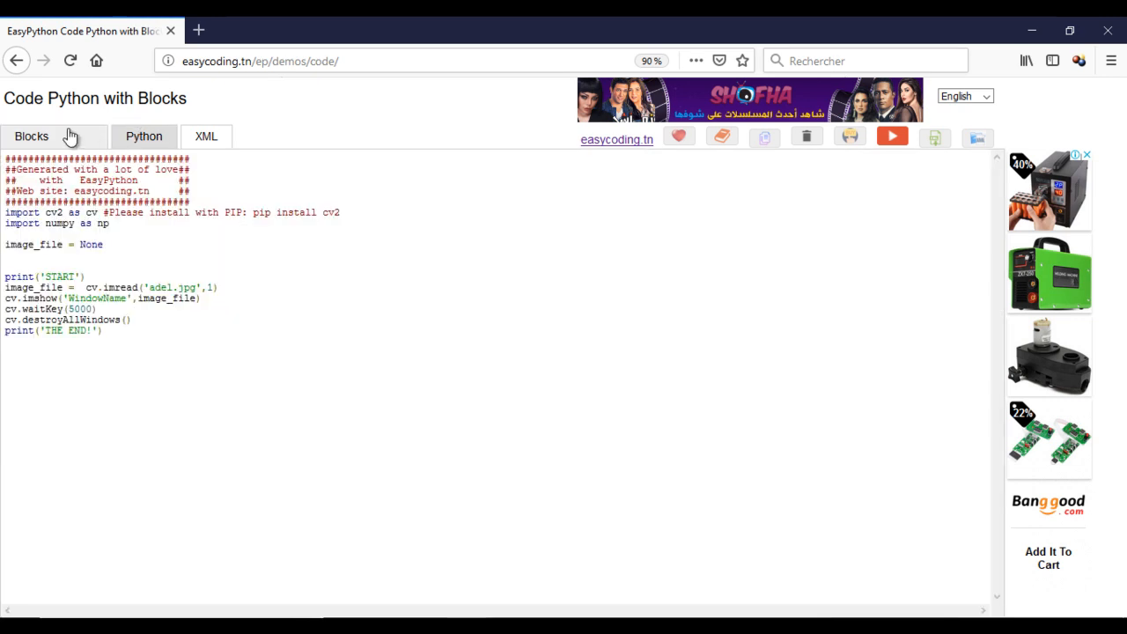
click(31, 135)
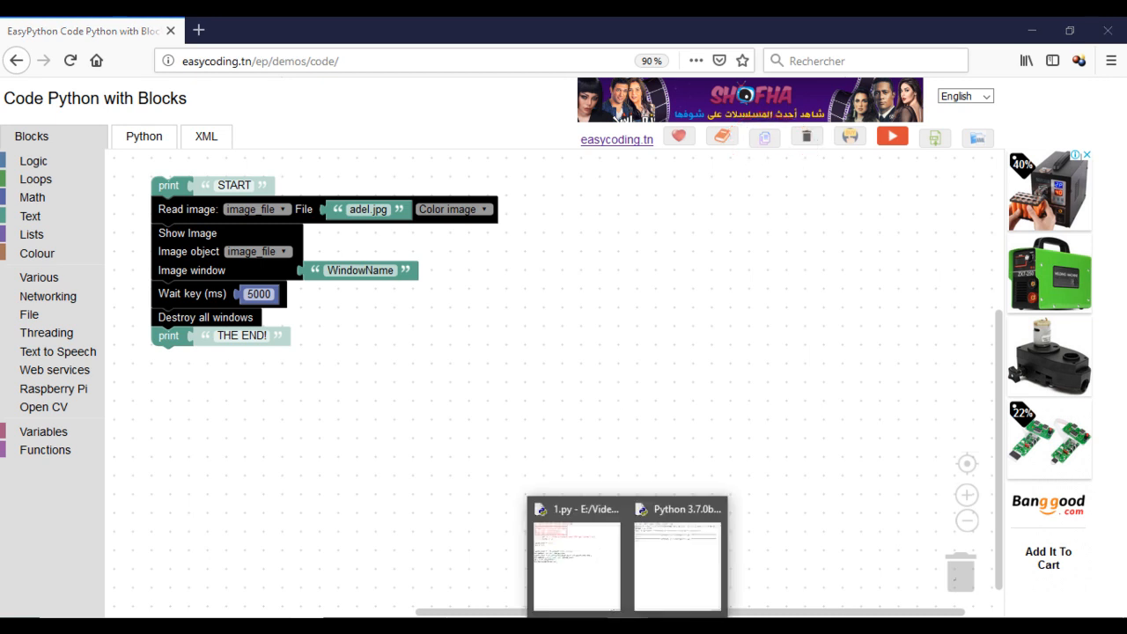
Step: Save the pasted script in IDLE as Exe1.py in VideoOpenCV, then return to its editor
click(676, 564)
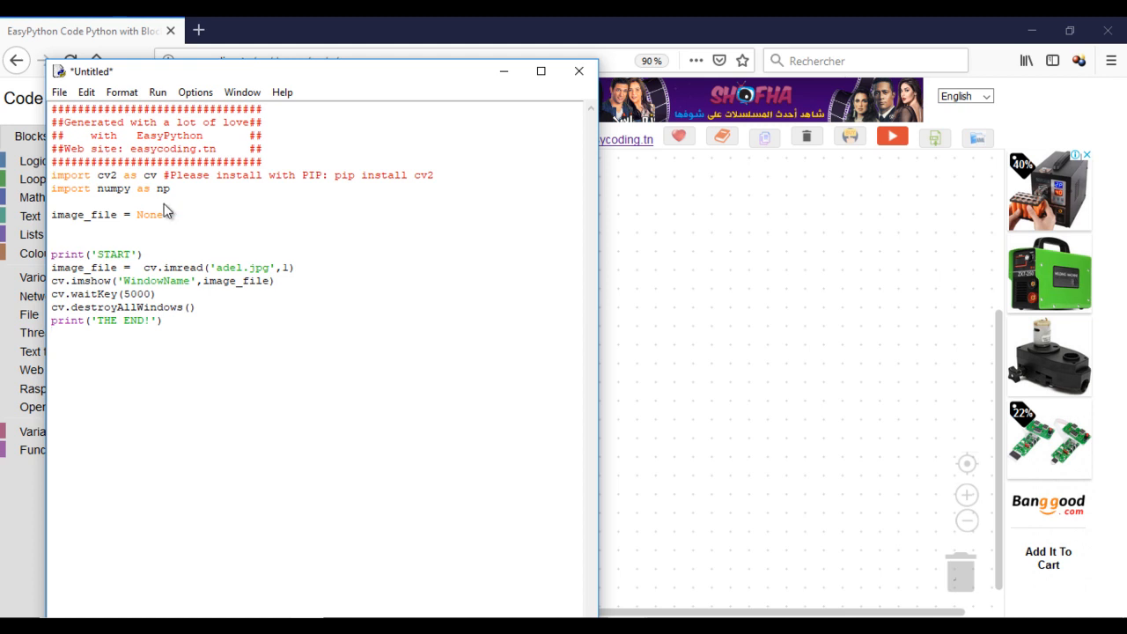
click(59, 92)
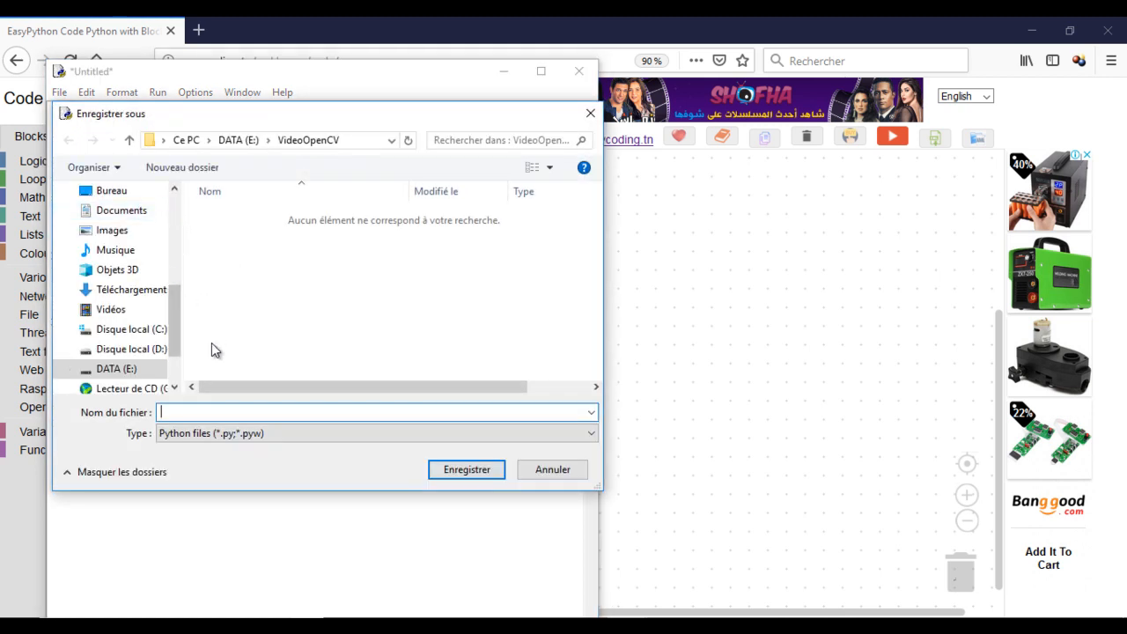
mouse_move(214, 388)
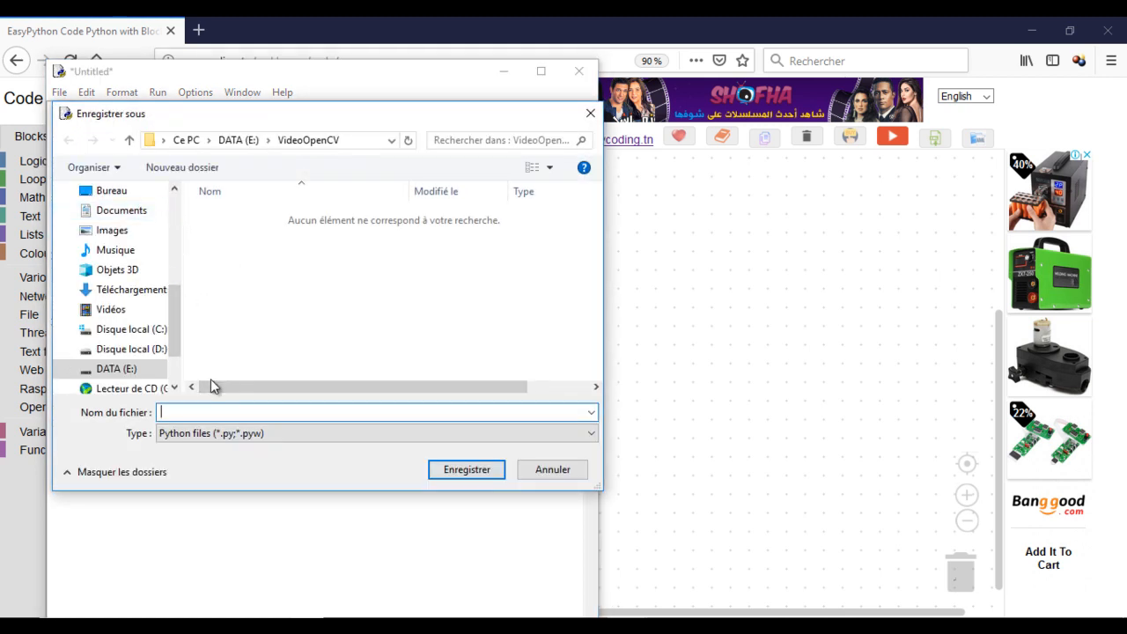
text(Ex)
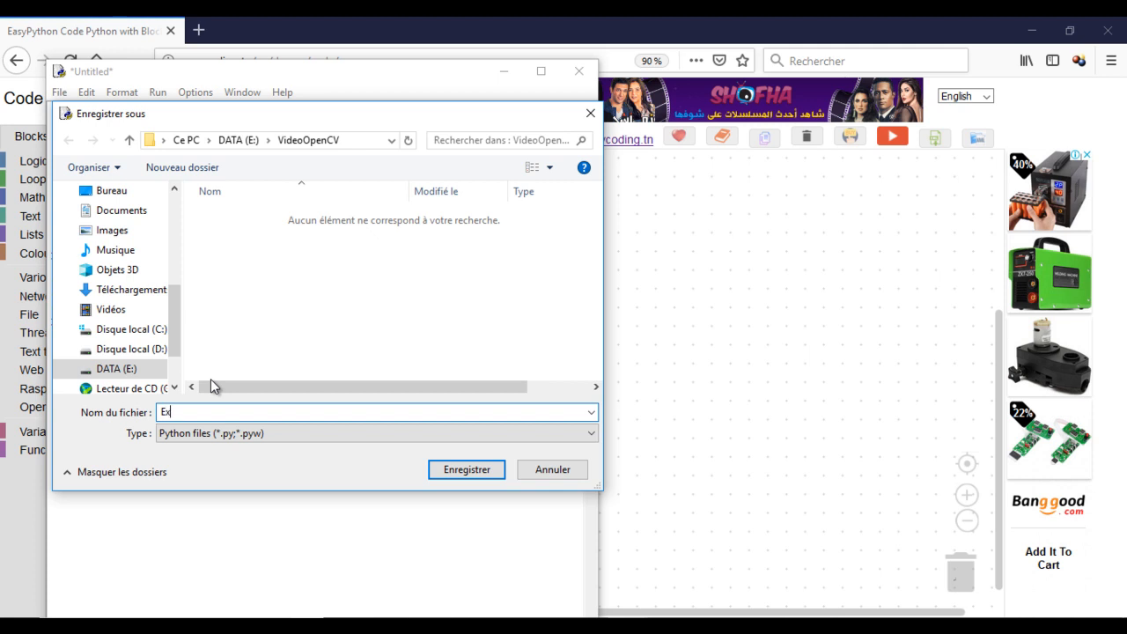
text(e1)
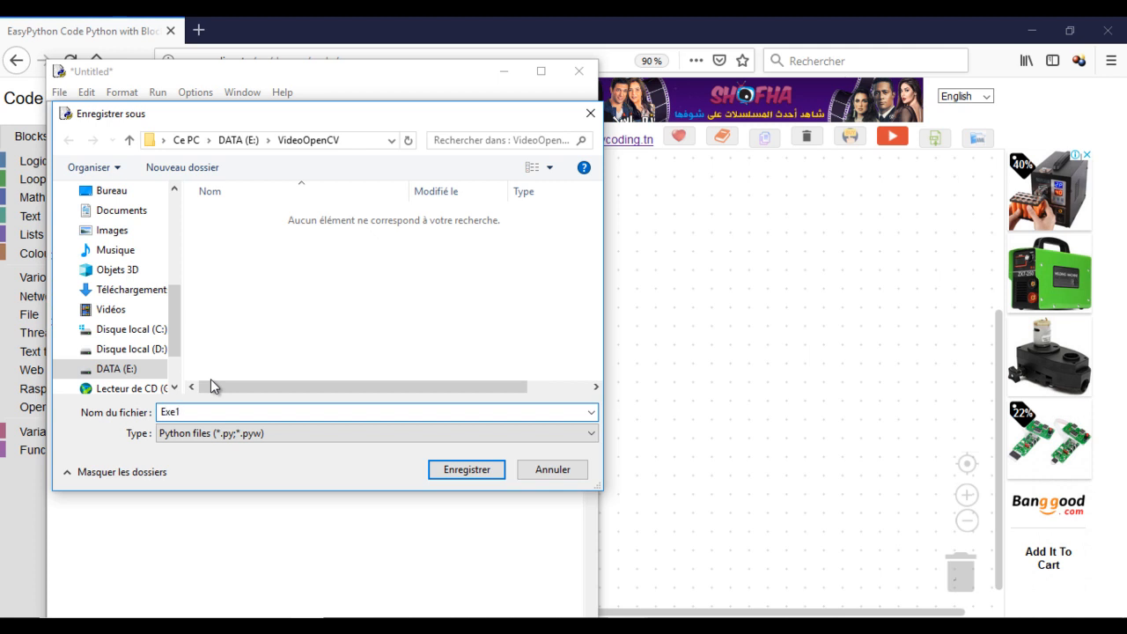
click(466, 469)
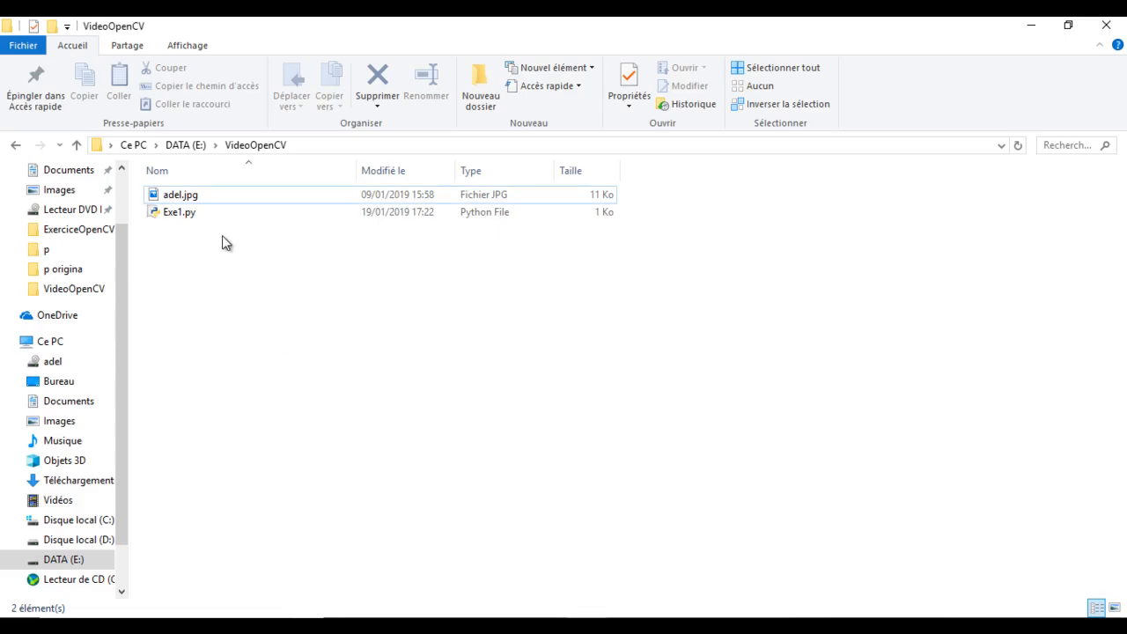
mouse_move(434, 482)
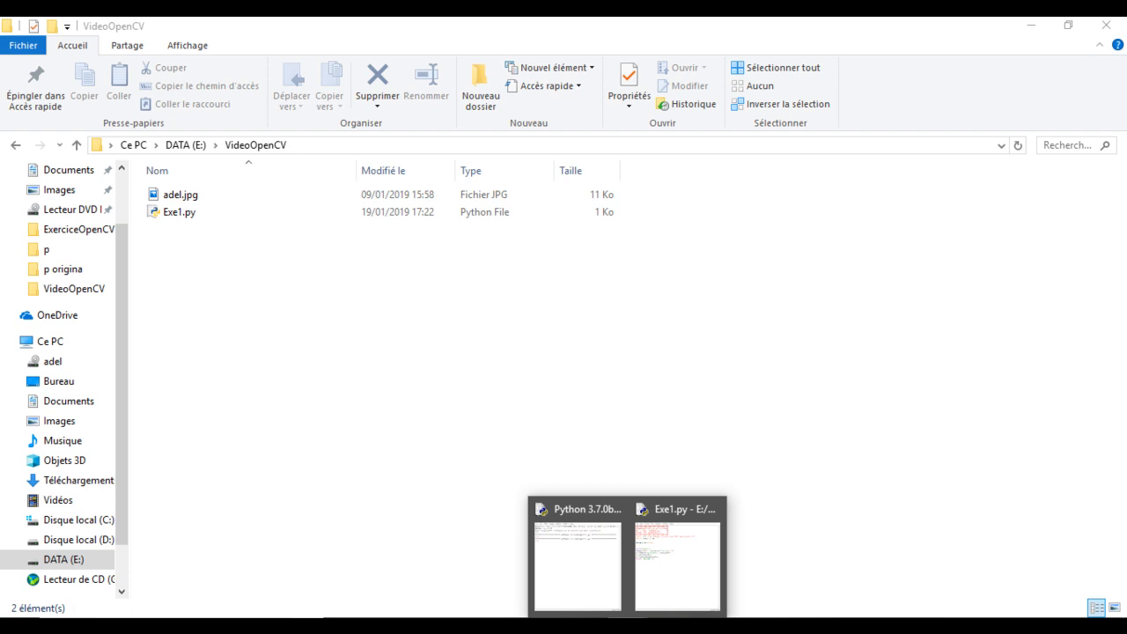
click(678, 555)
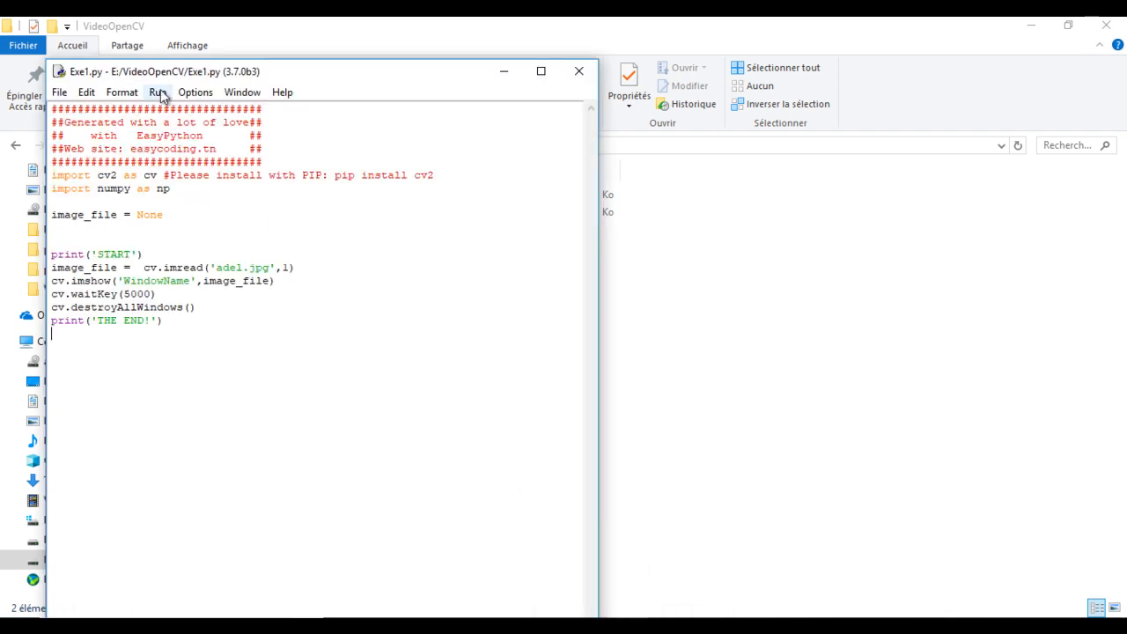
Step: Run Exe1.py via Run Module to print START and show adel.jpg
click(157, 92)
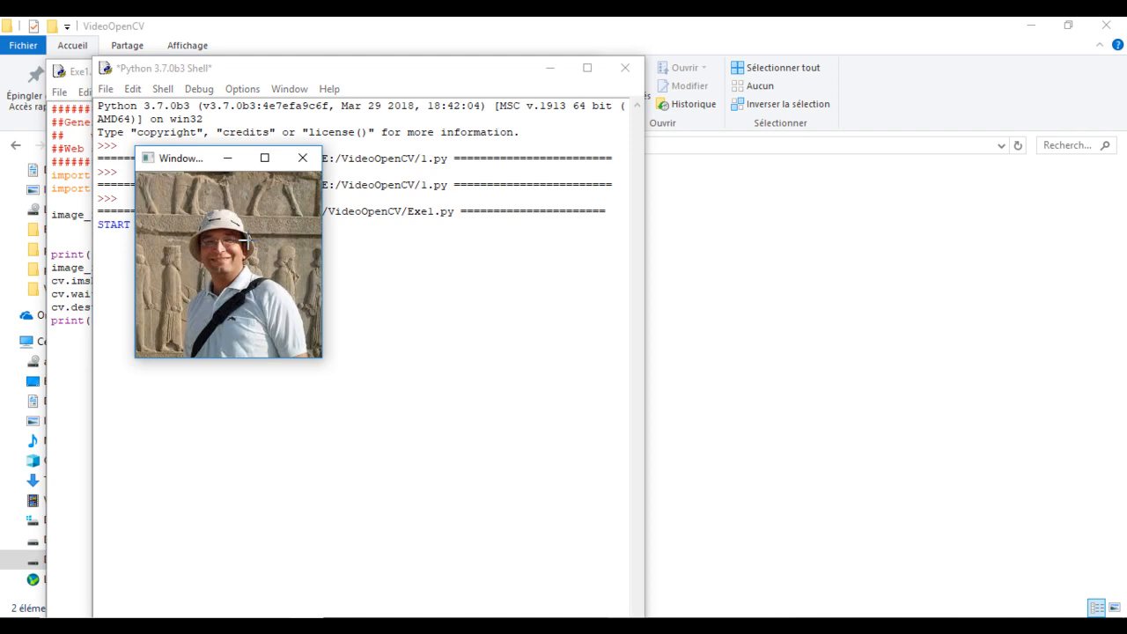
mouse_move(319, 357)
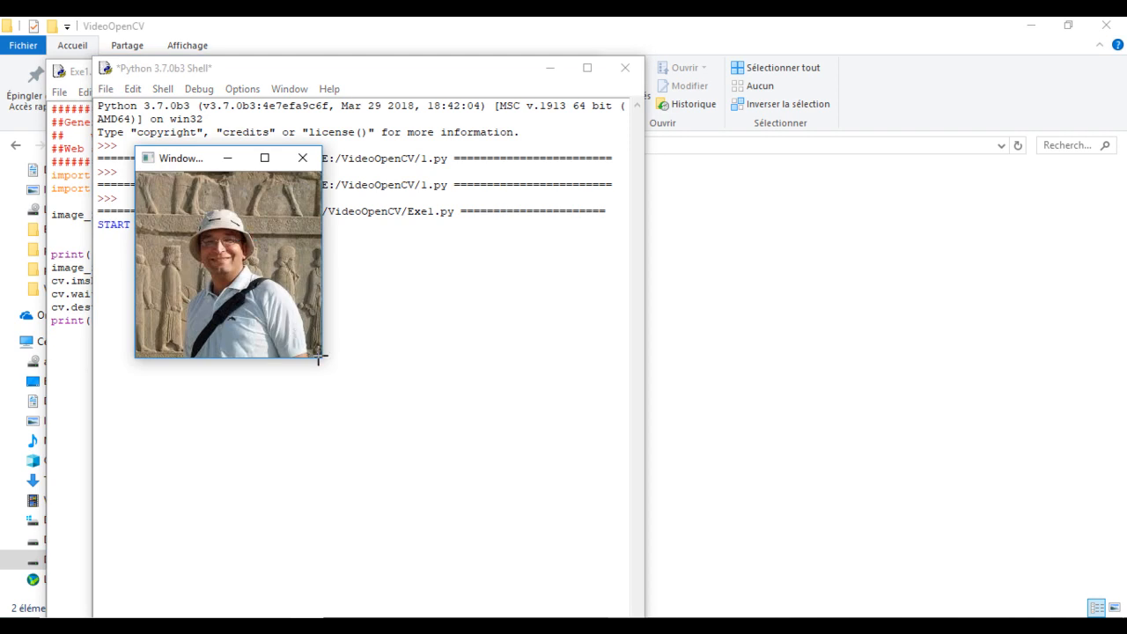
click(303, 157)
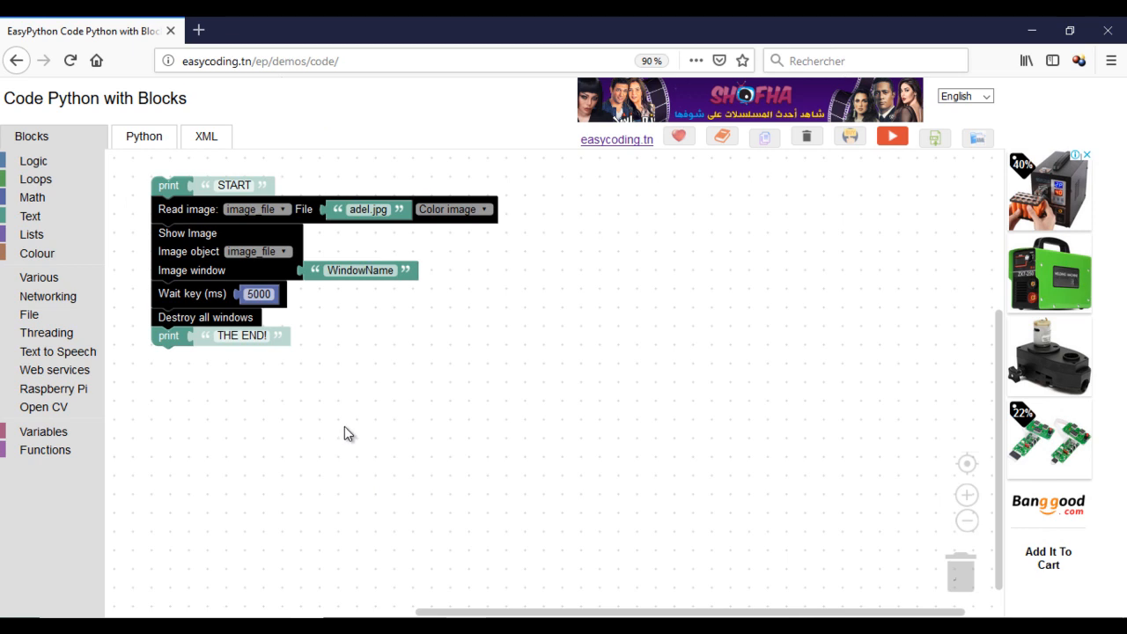
mouse_move(344, 426)
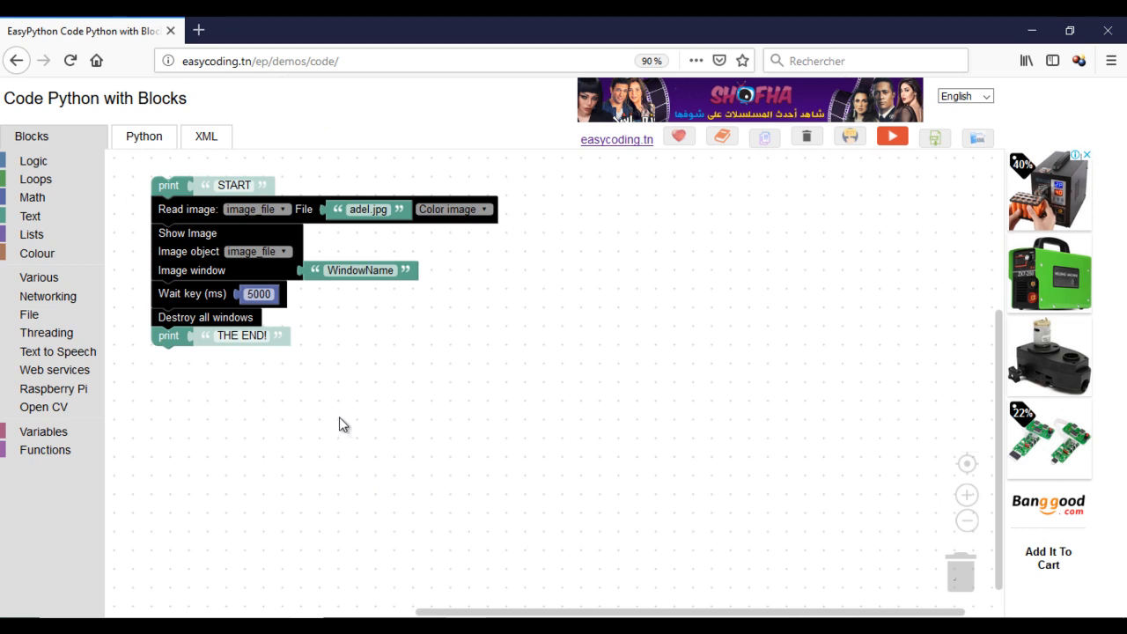
mouse_move(189, 321)
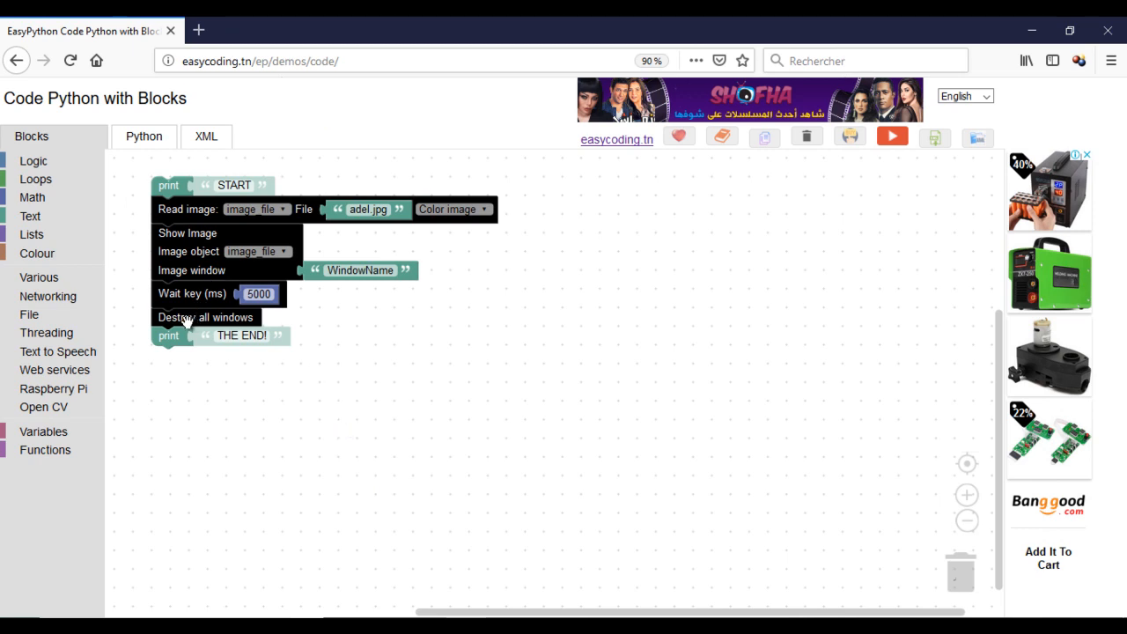
Step: Replace the 5000 ms wait with 'set k to Wait key: delay 0' before Destroy all windows
drag(192, 294, 931, 579)
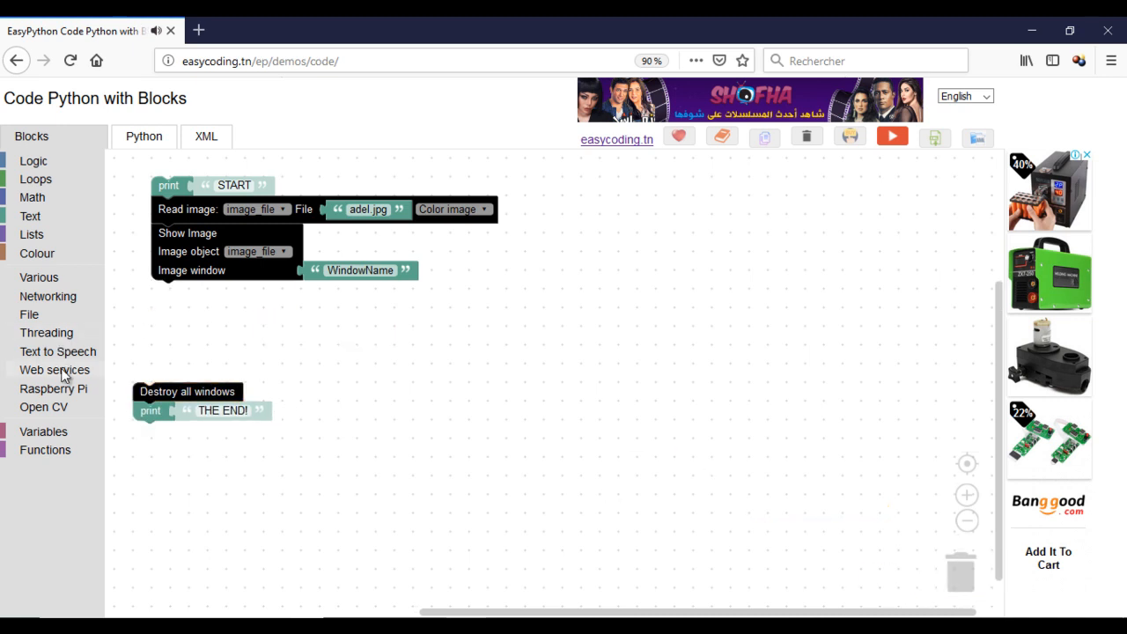
mouse_move(58, 395)
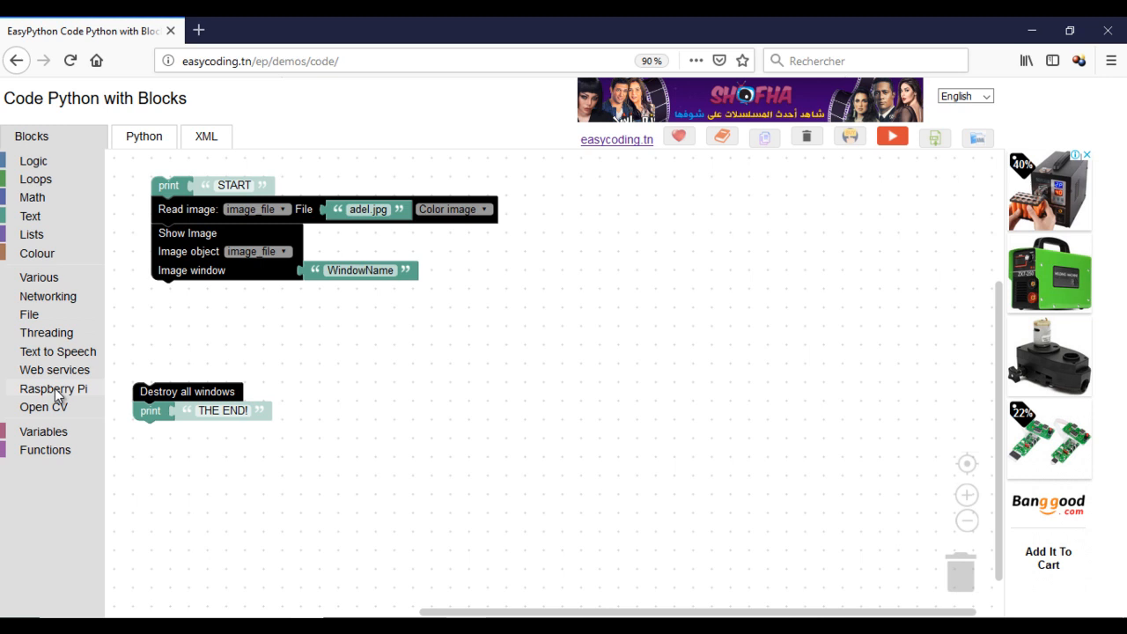
click(43, 406)
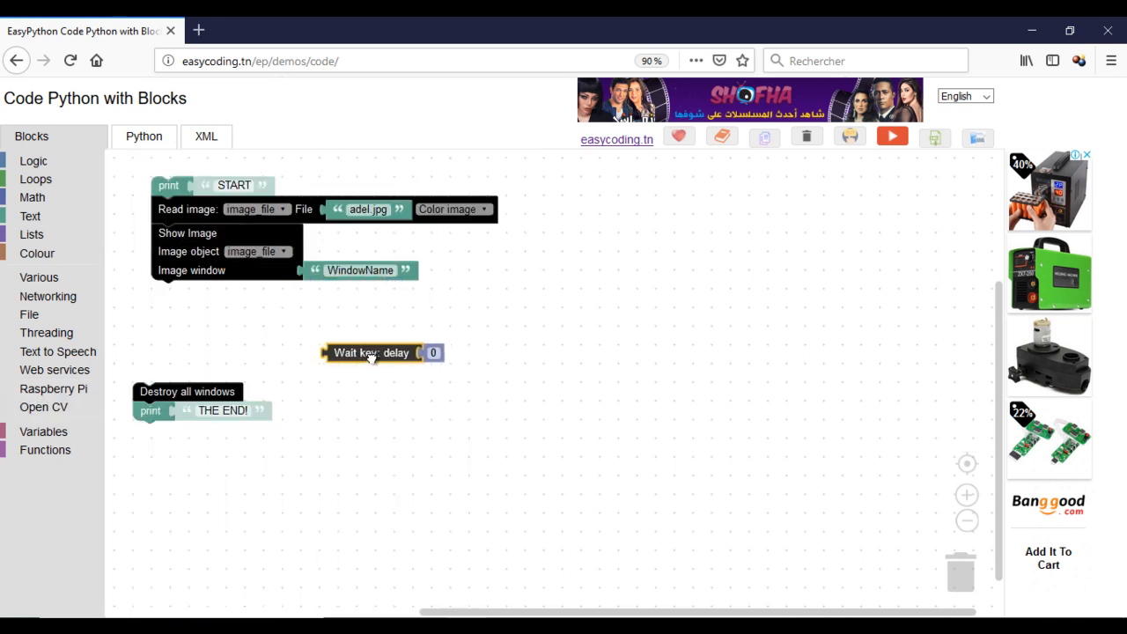
click(43, 431)
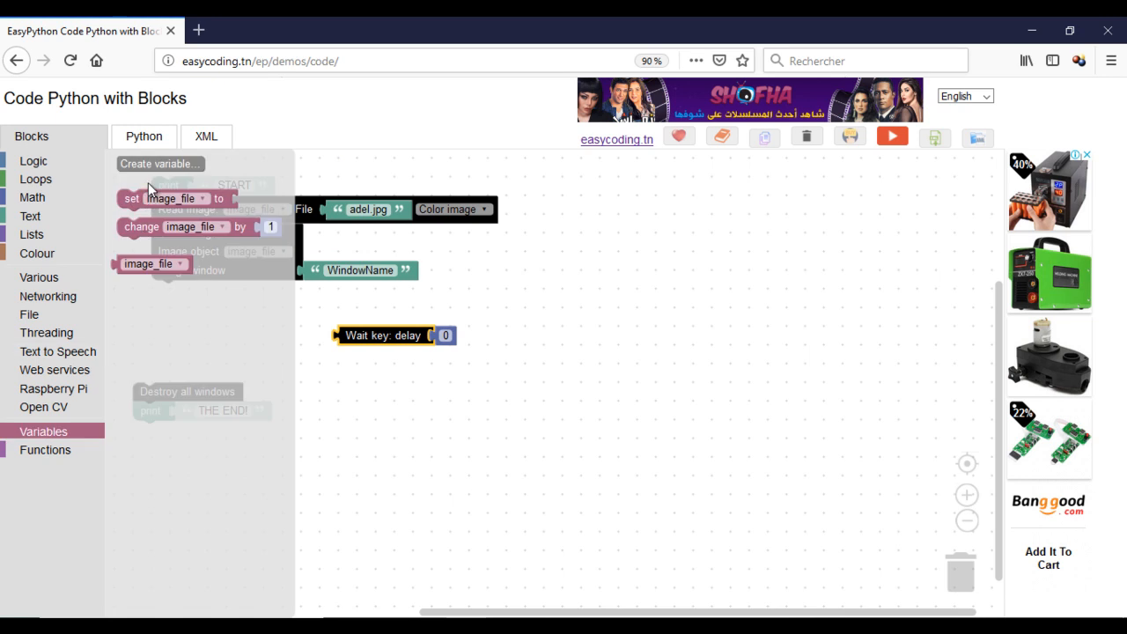
click(160, 163)
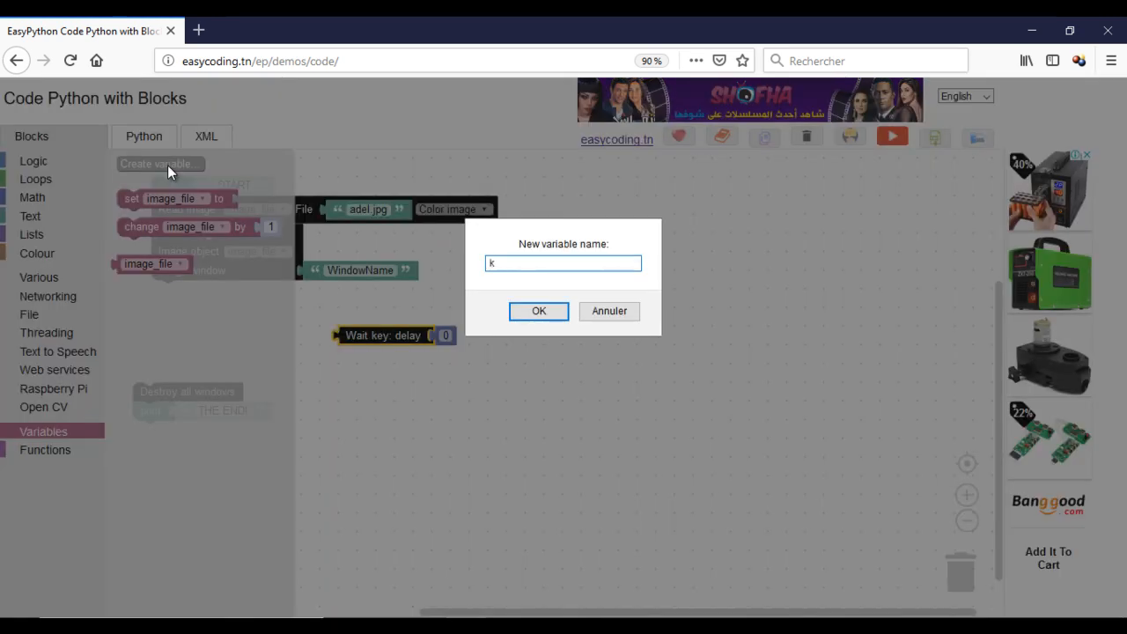
click(538, 311)
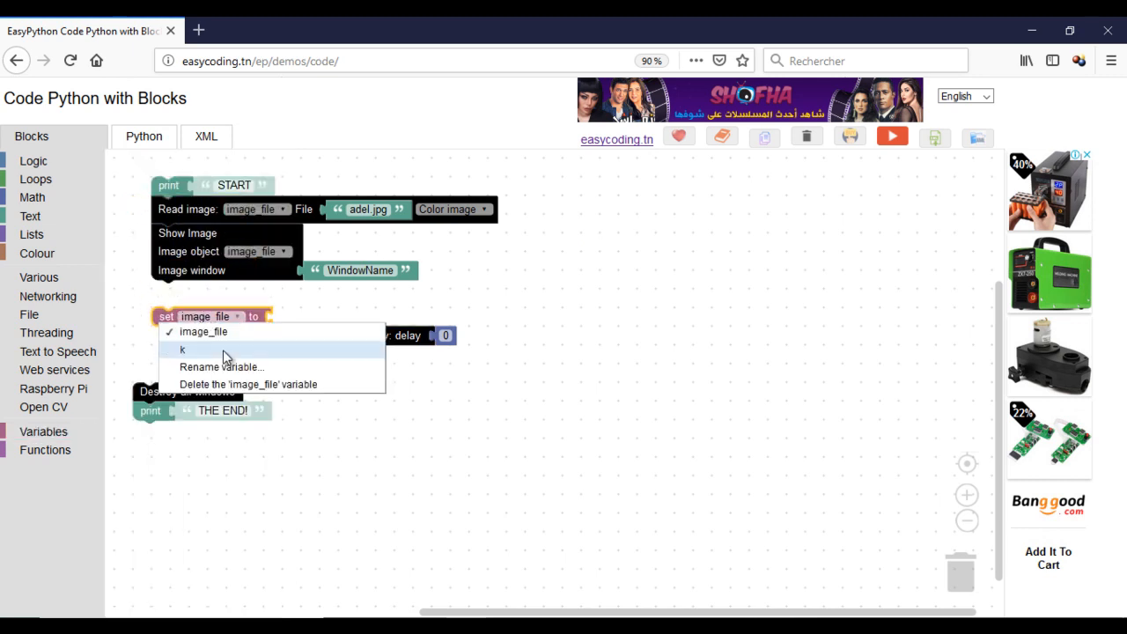
click(183, 350)
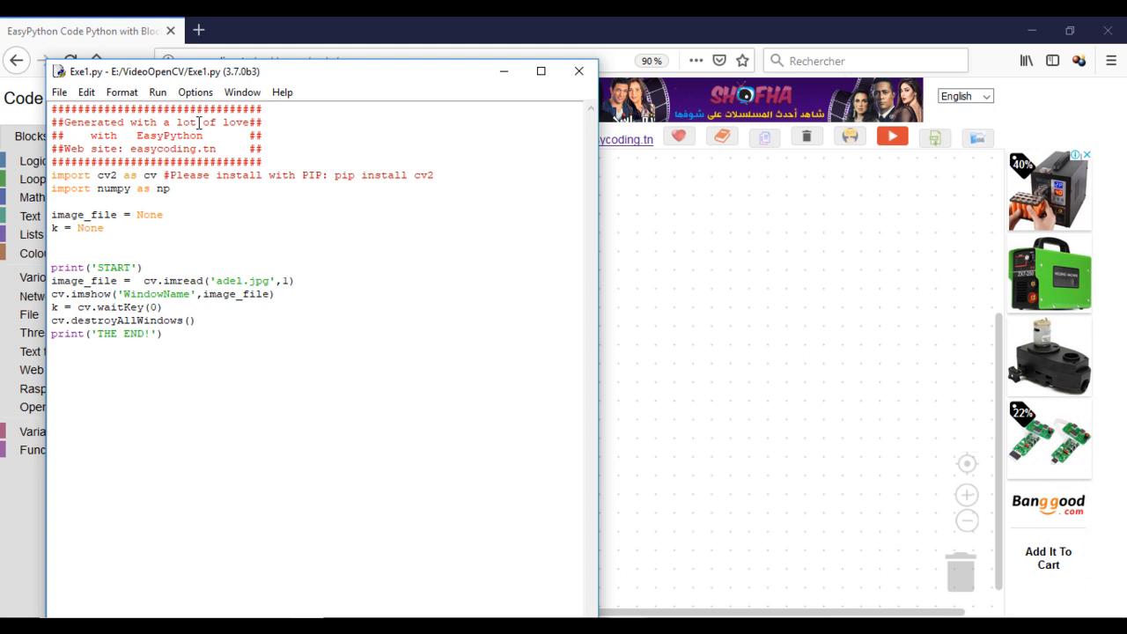
Step: Run the updated Exe1.py, end the wait from the photo window, and close the shell
click(158, 92)
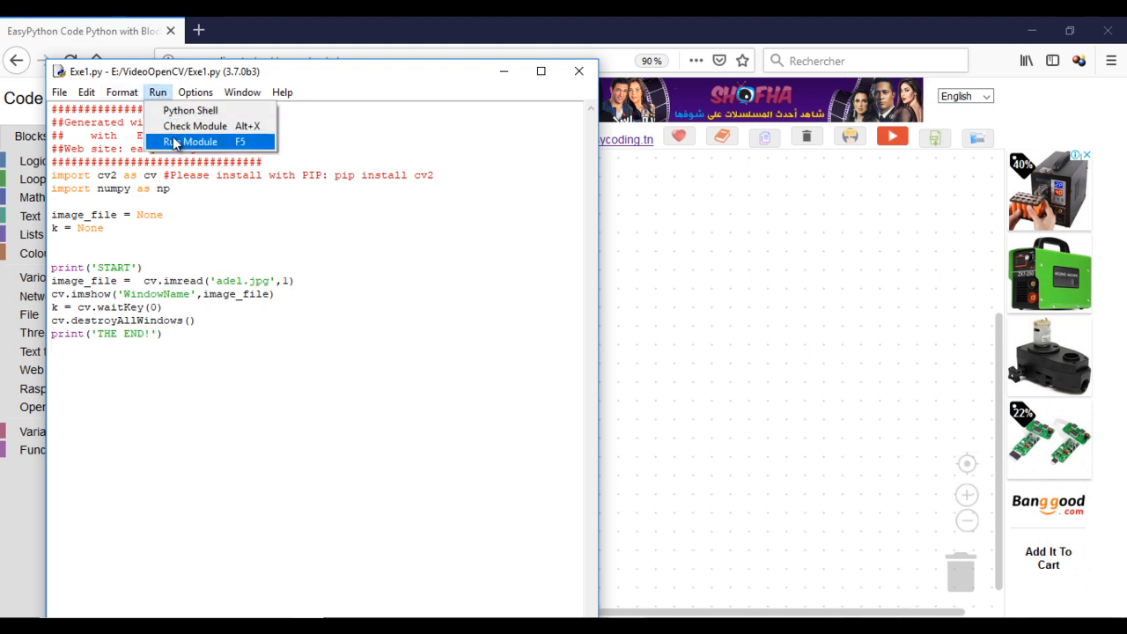
click(192, 142)
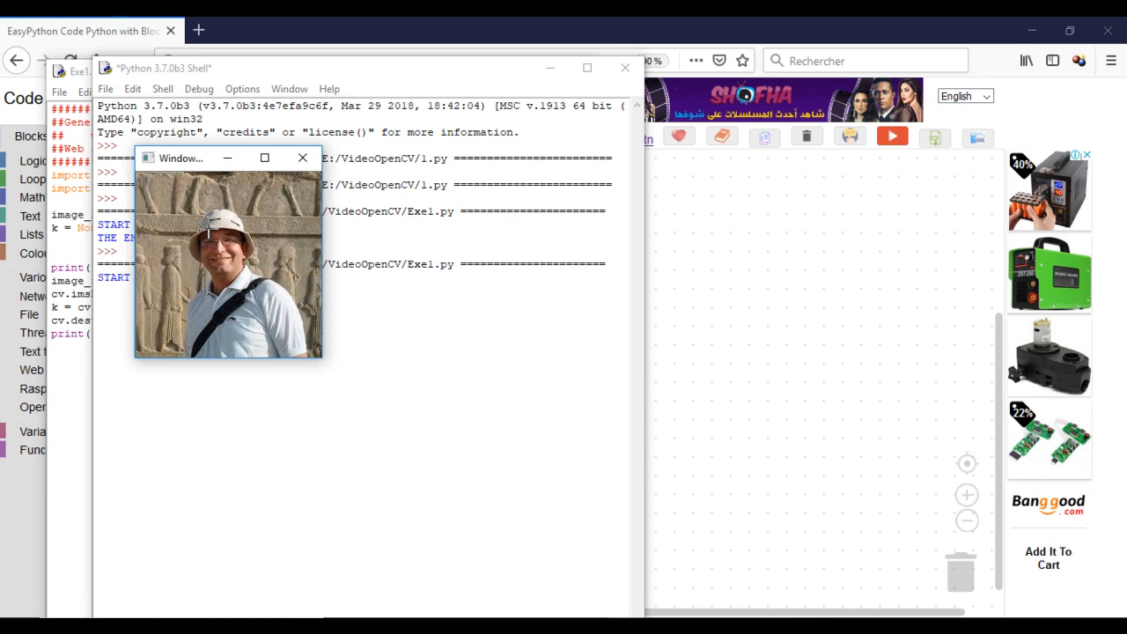
click(303, 157)
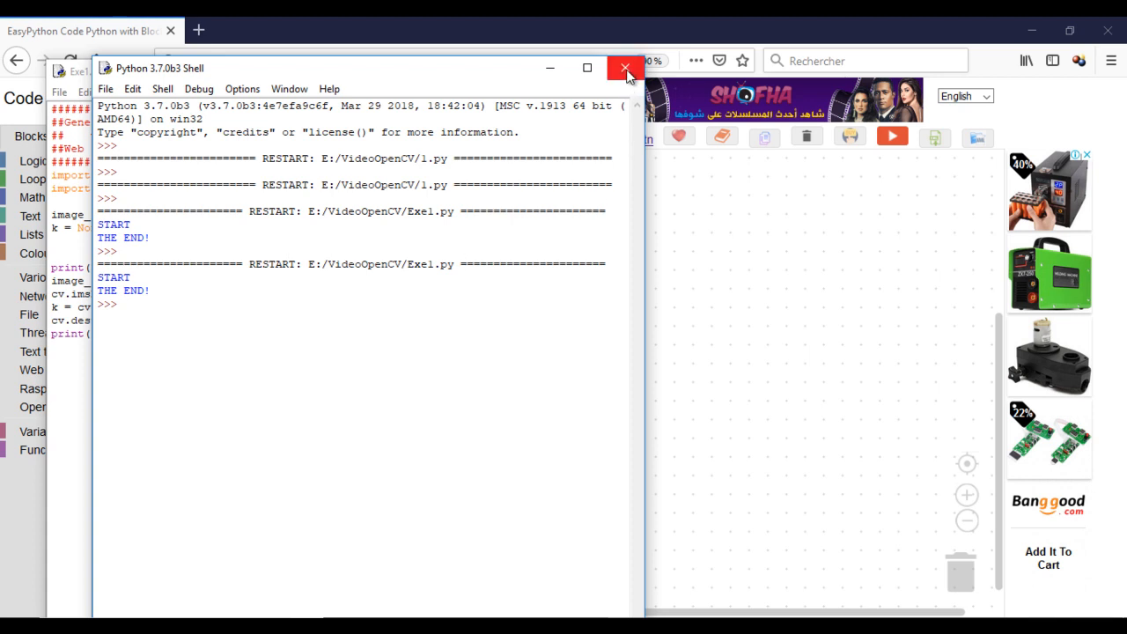
mouse_move(626, 68)
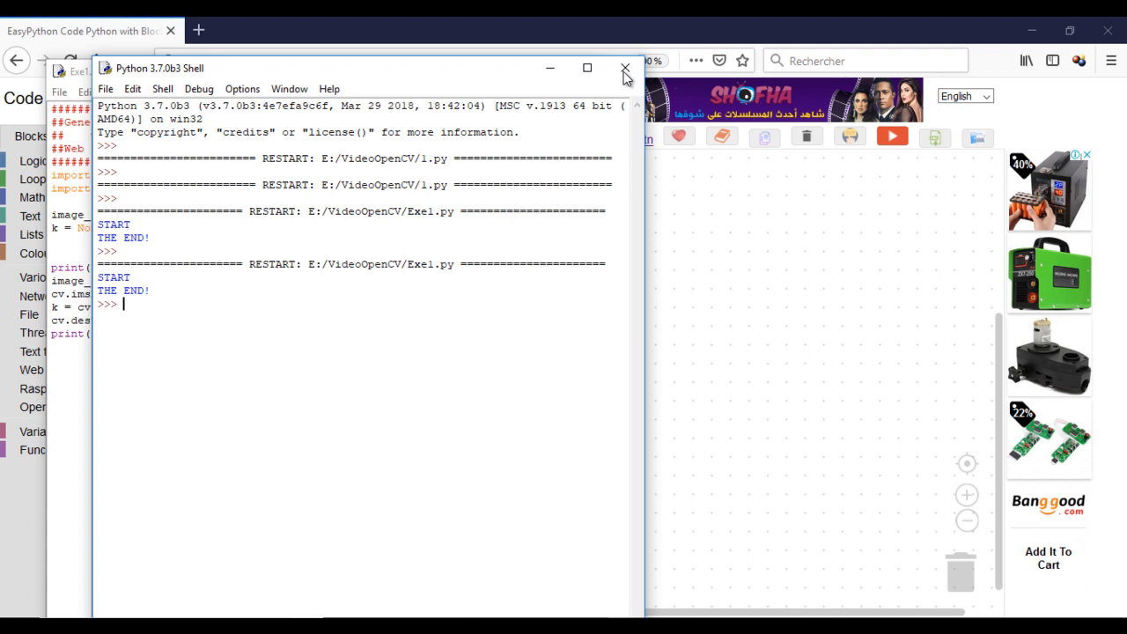
click(624, 69)
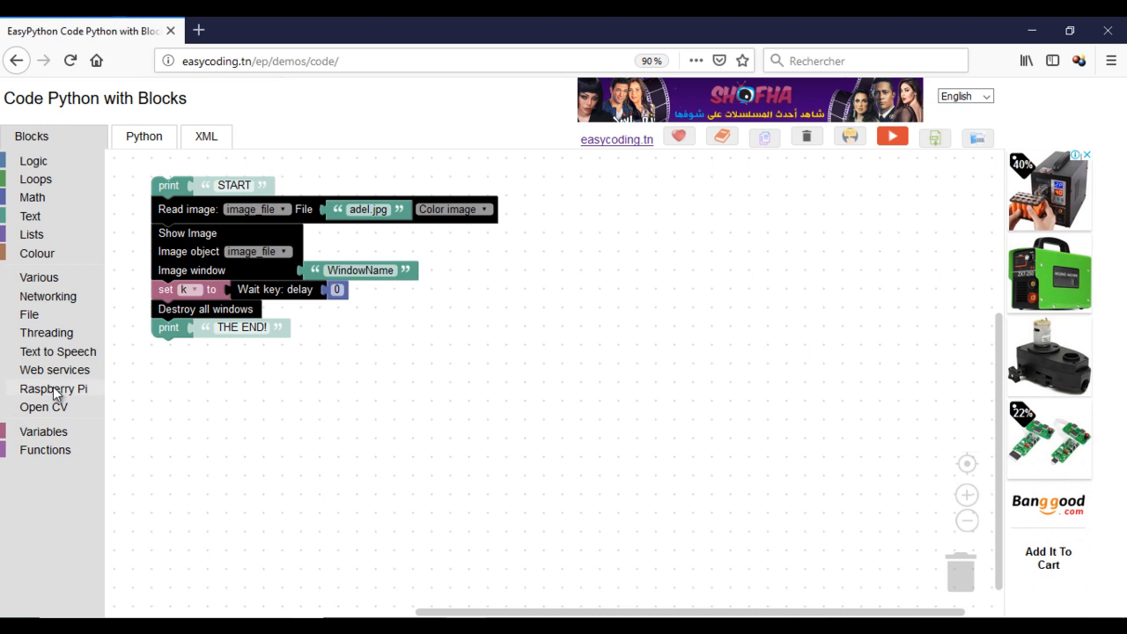
Step: Add a Save image block writing image_file to adel_copy.jpg after the key wait
click(43, 406)
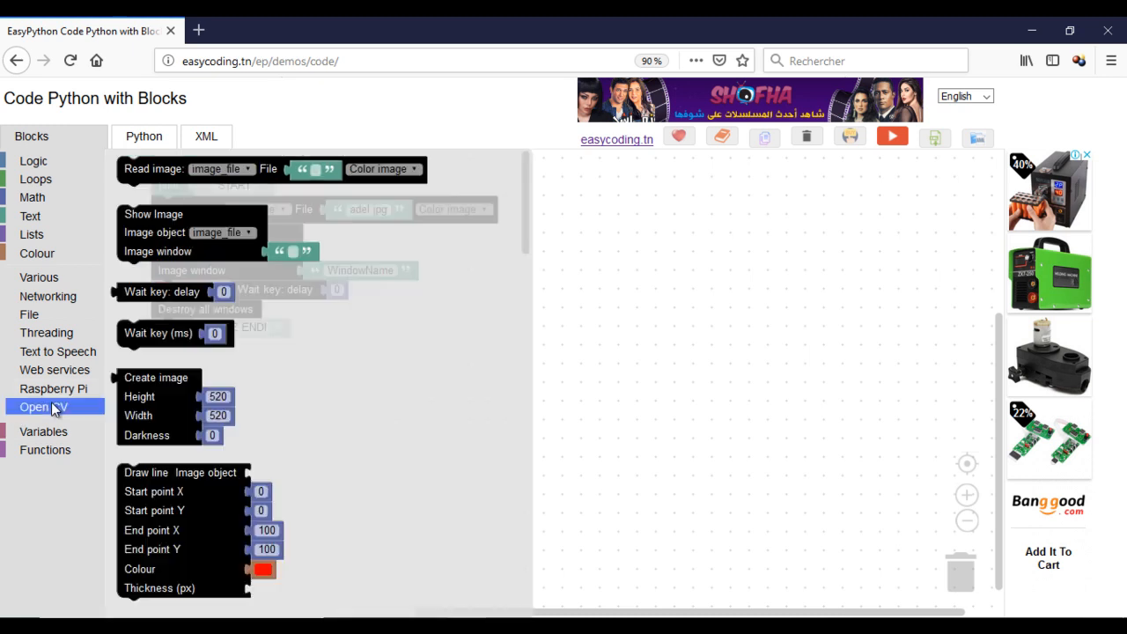
scroll(down, 3)
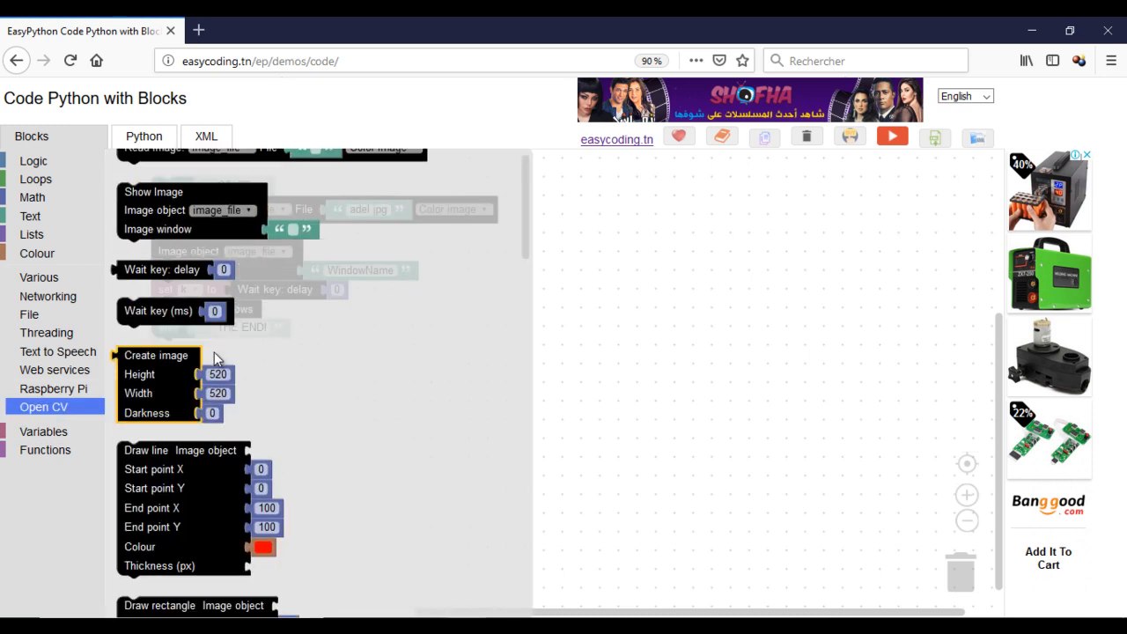
scroll(down, 3)
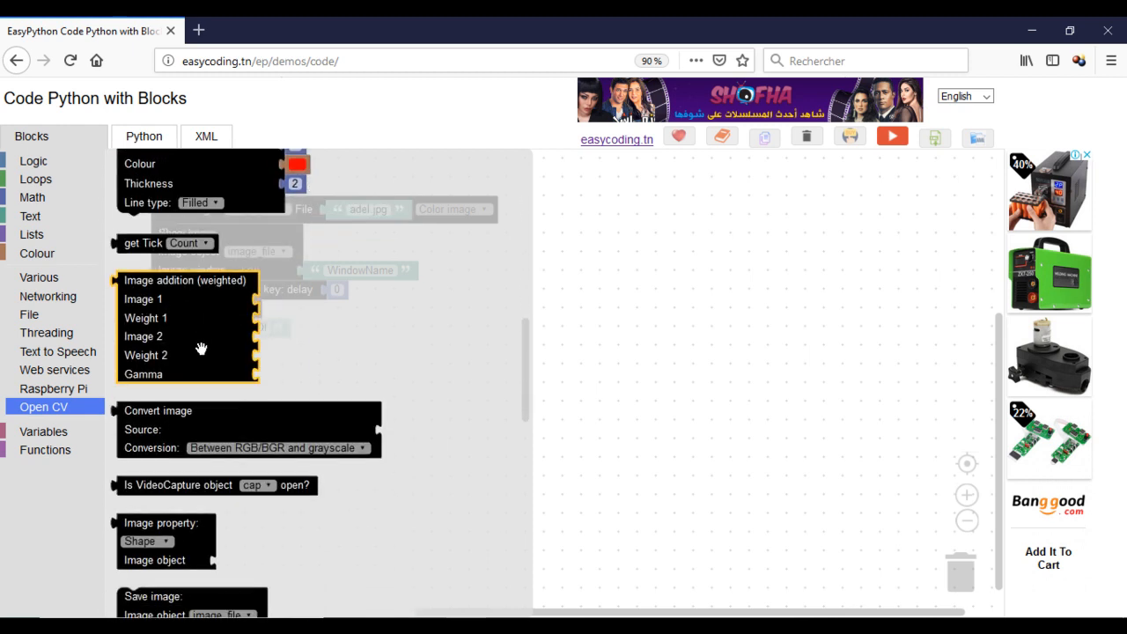
scroll(down, 3)
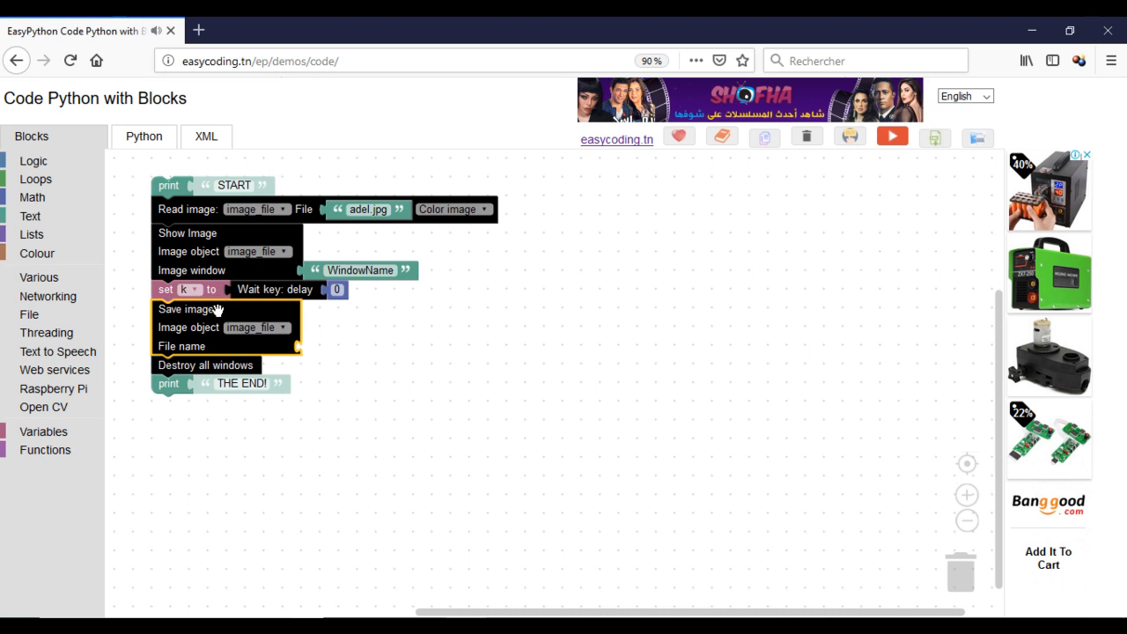
mouse_move(204, 333)
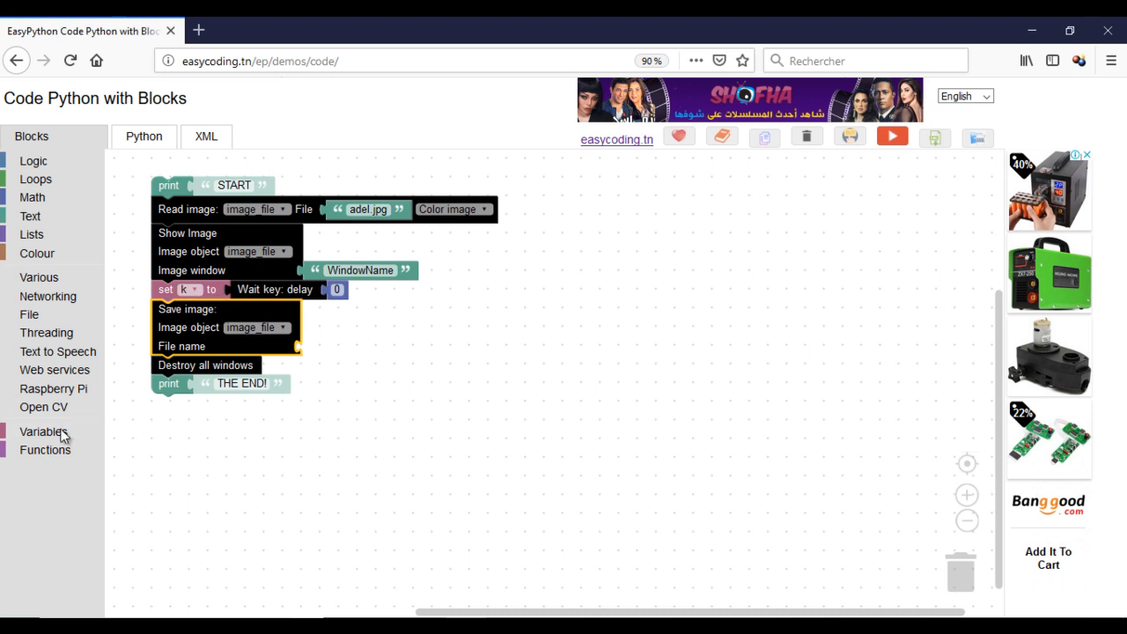
click(30, 216)
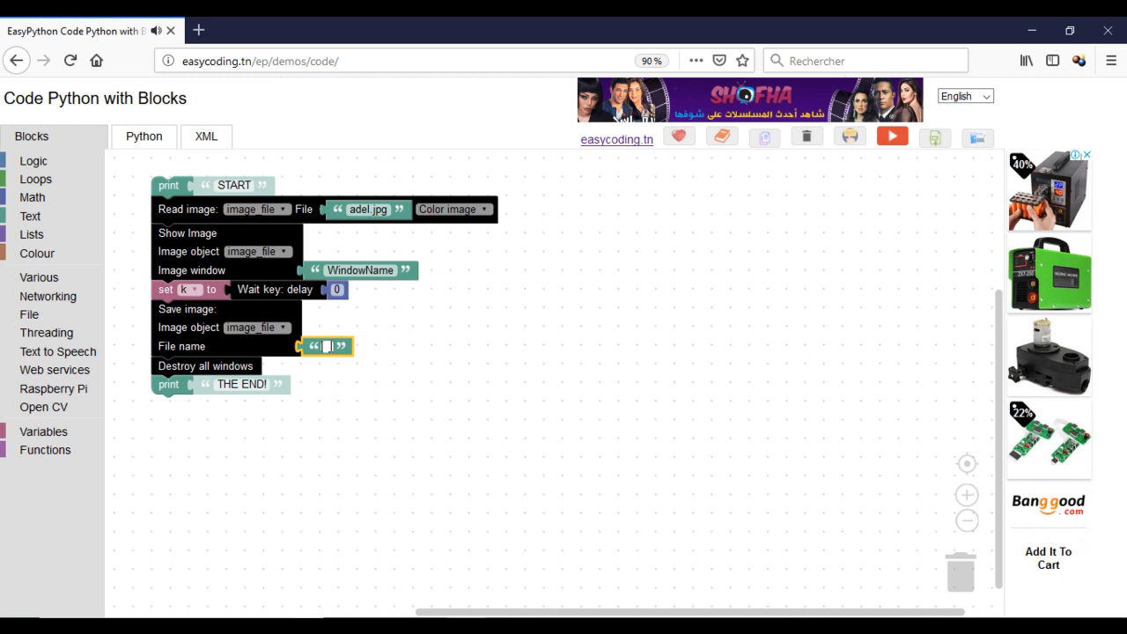
text(adel_copy.jpg)
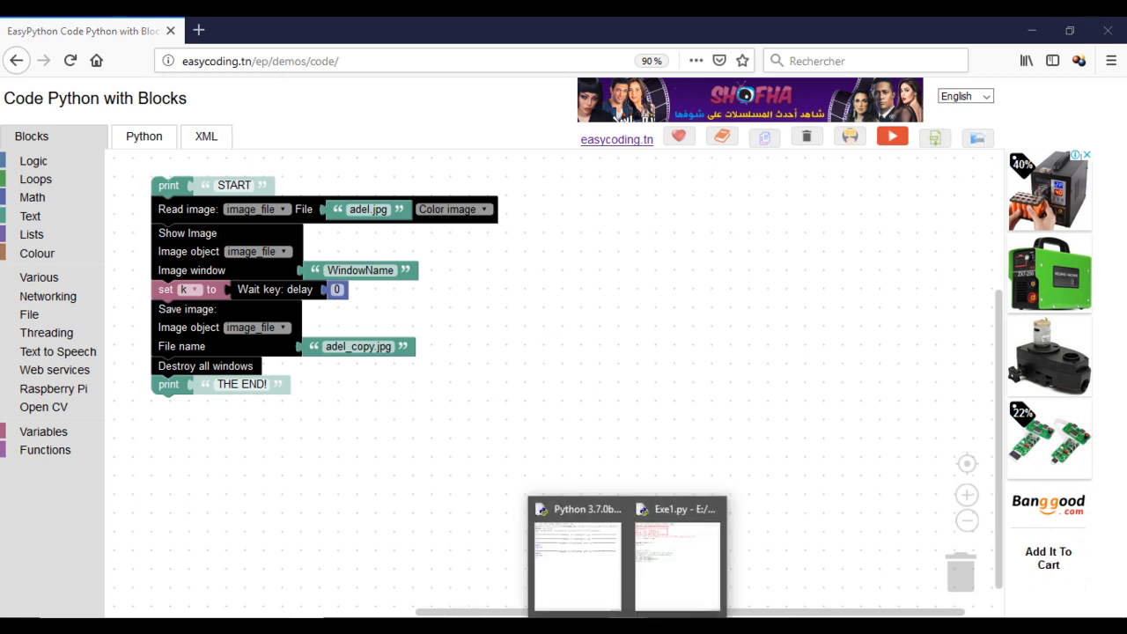
Step: Run the imwrite version of Exe1.py from IDLE and focus the photo window
click(577, 564)
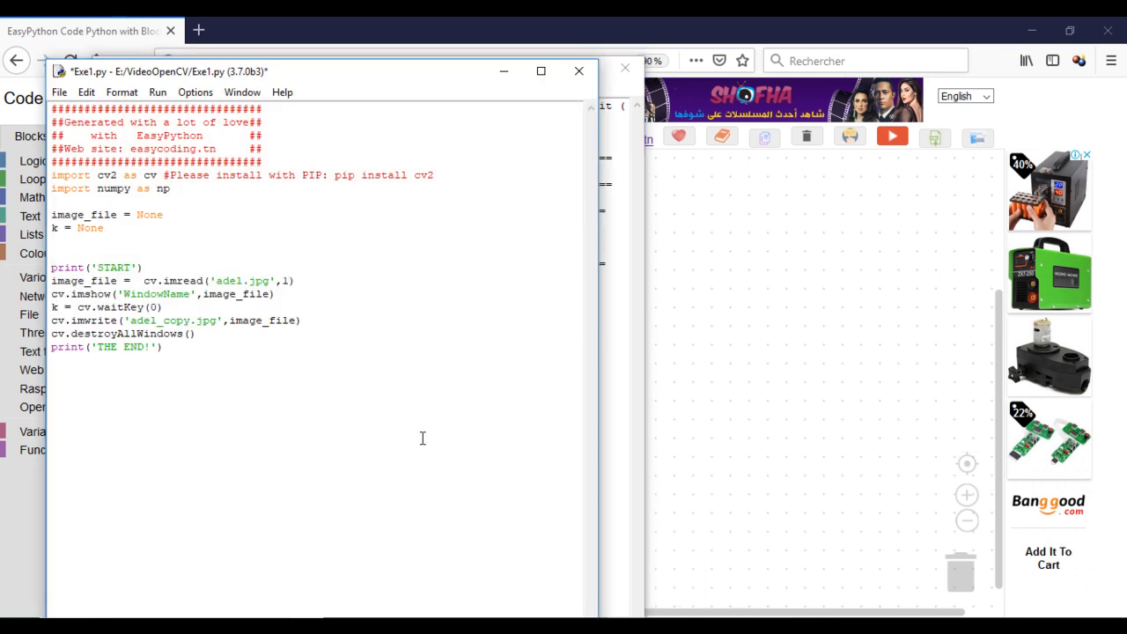
click(157, 91)
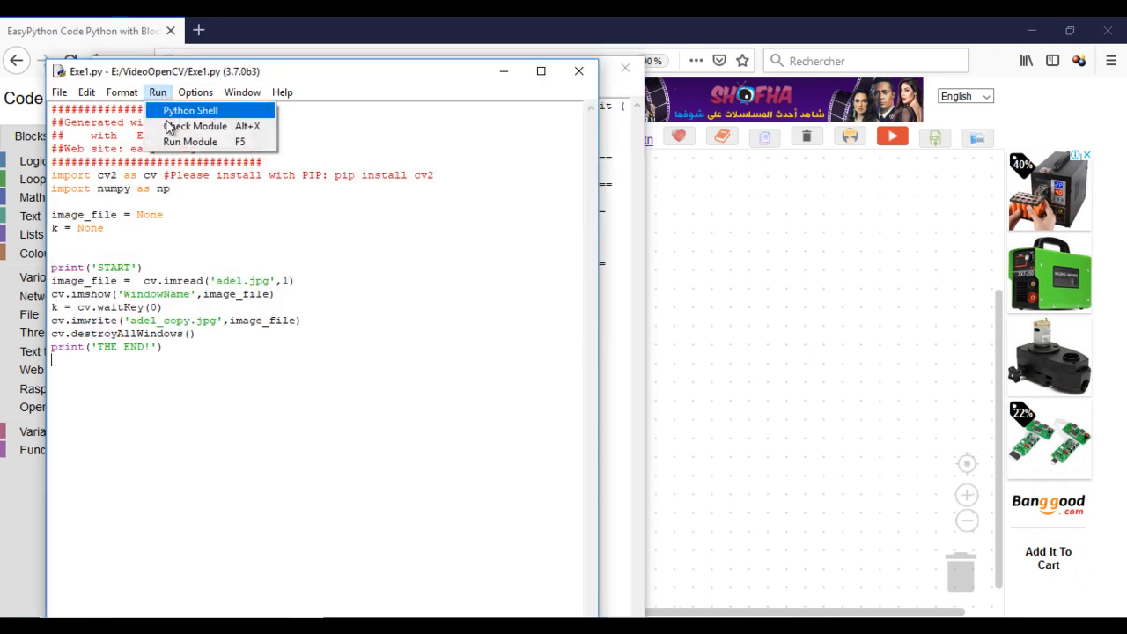
click(190, 141)
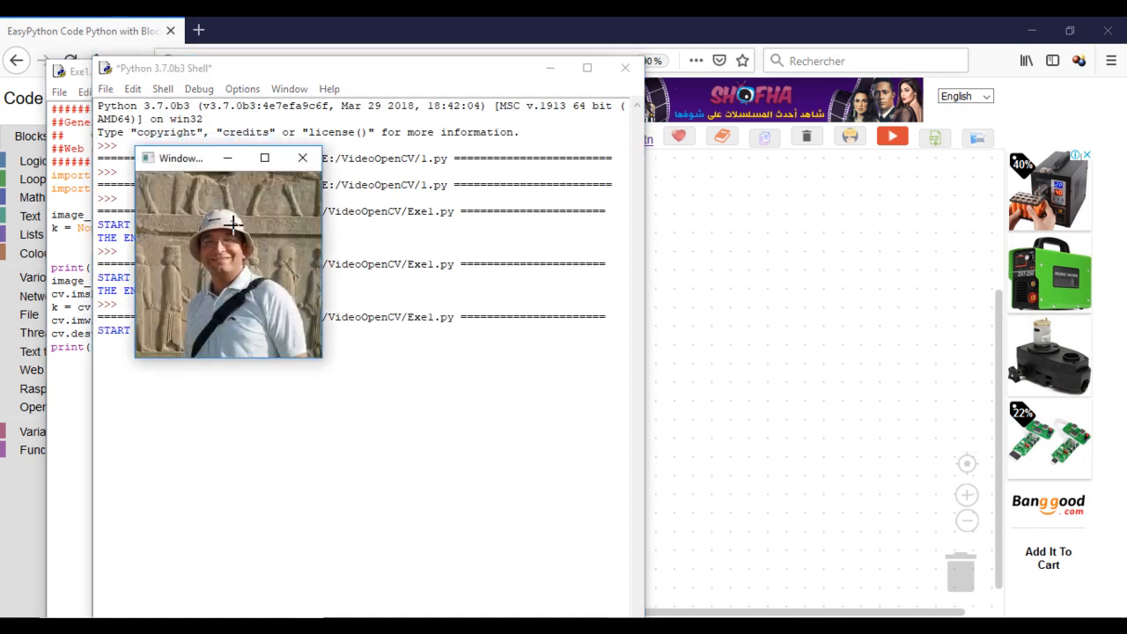
click(303, 157)
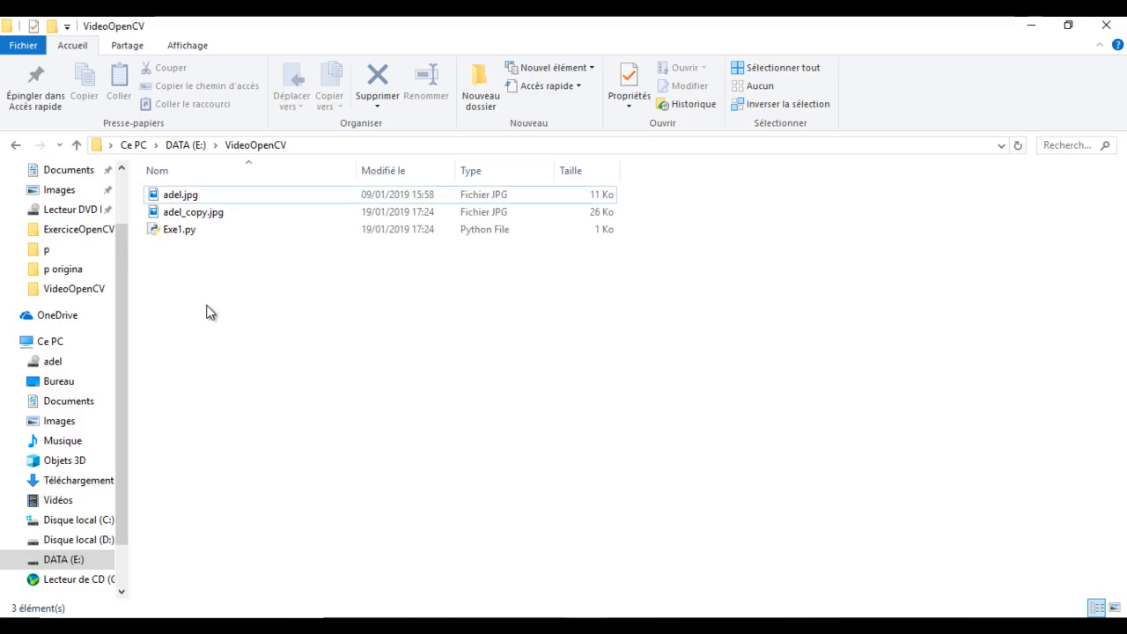
click(193, 212)
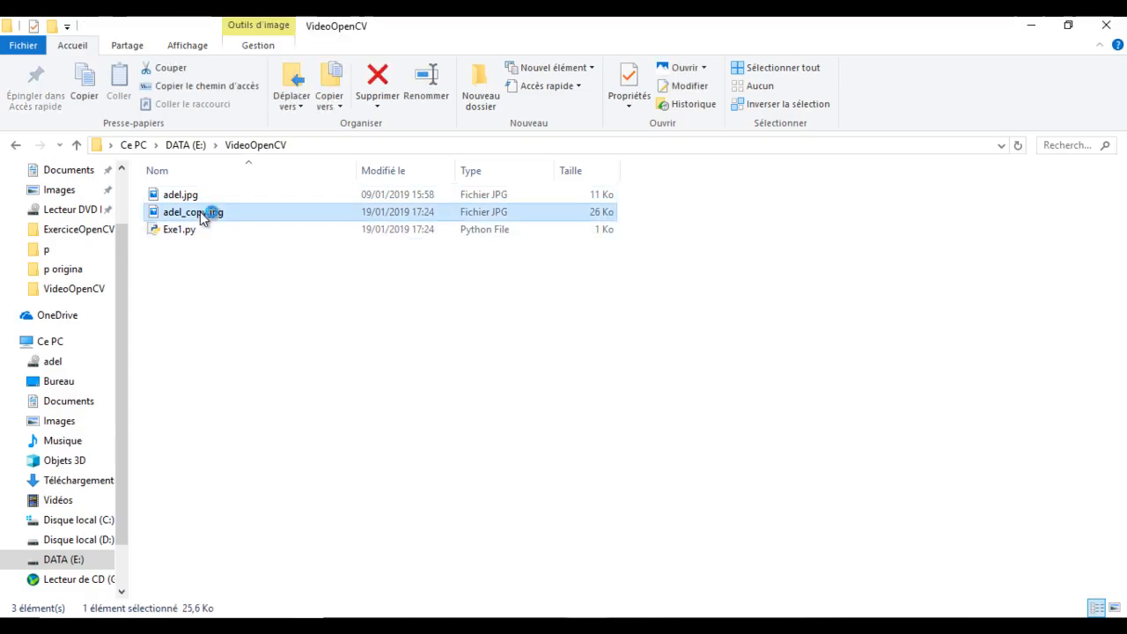
double_click(192, 212)
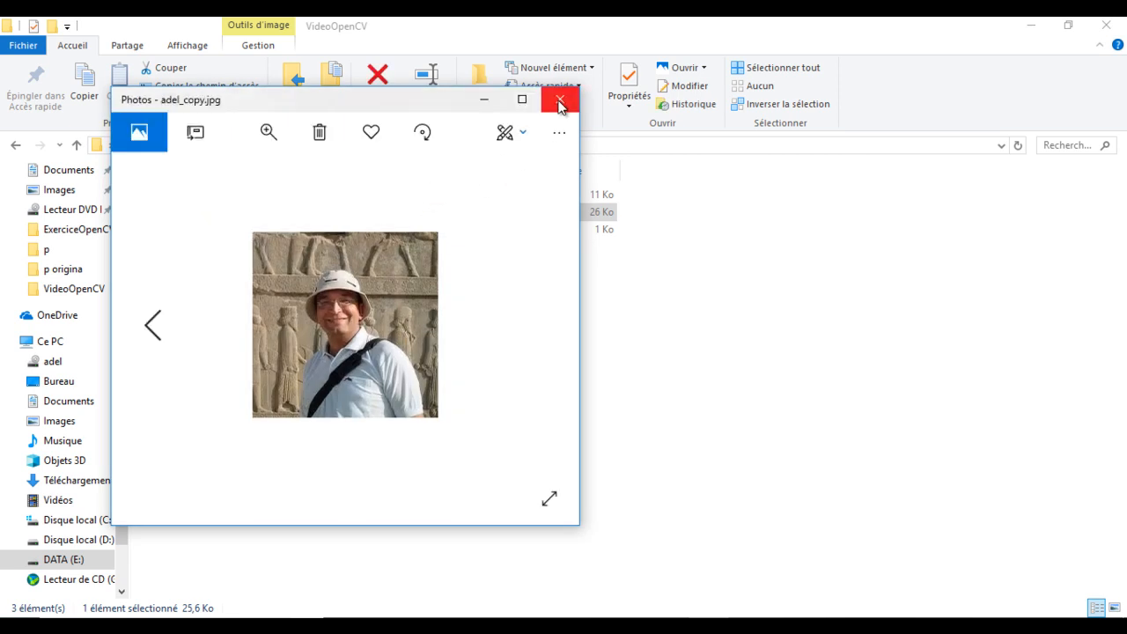
click(560, 99)
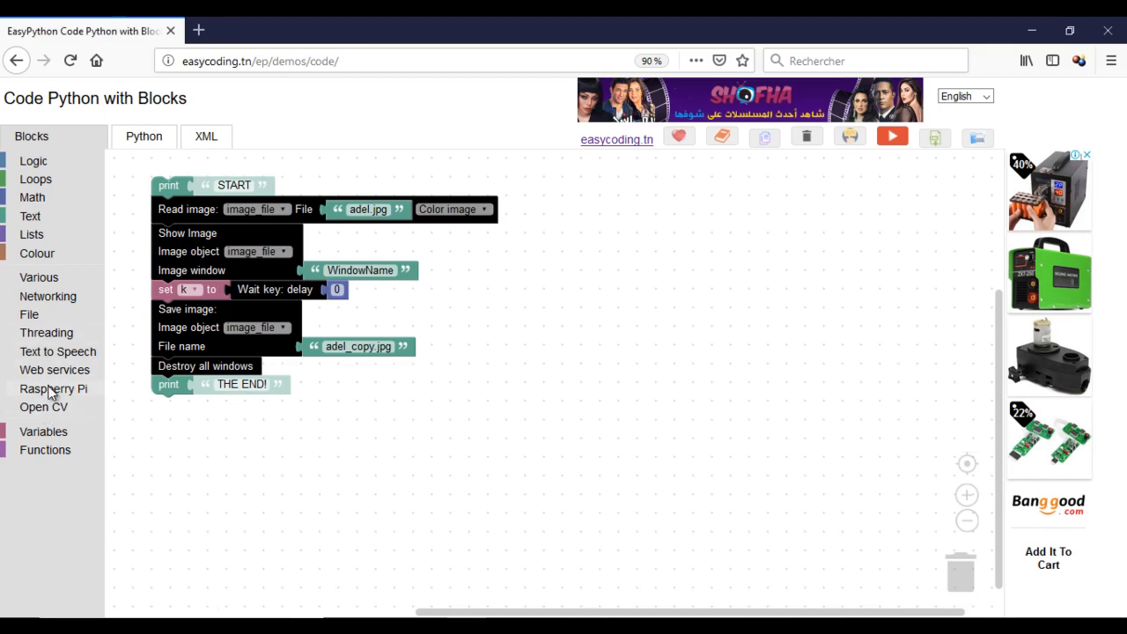
Step: Set image_file to its RGB/BGR-to-grayscale conversion after the key wait, saving as adel_Gray.jpg
click(43, 406)
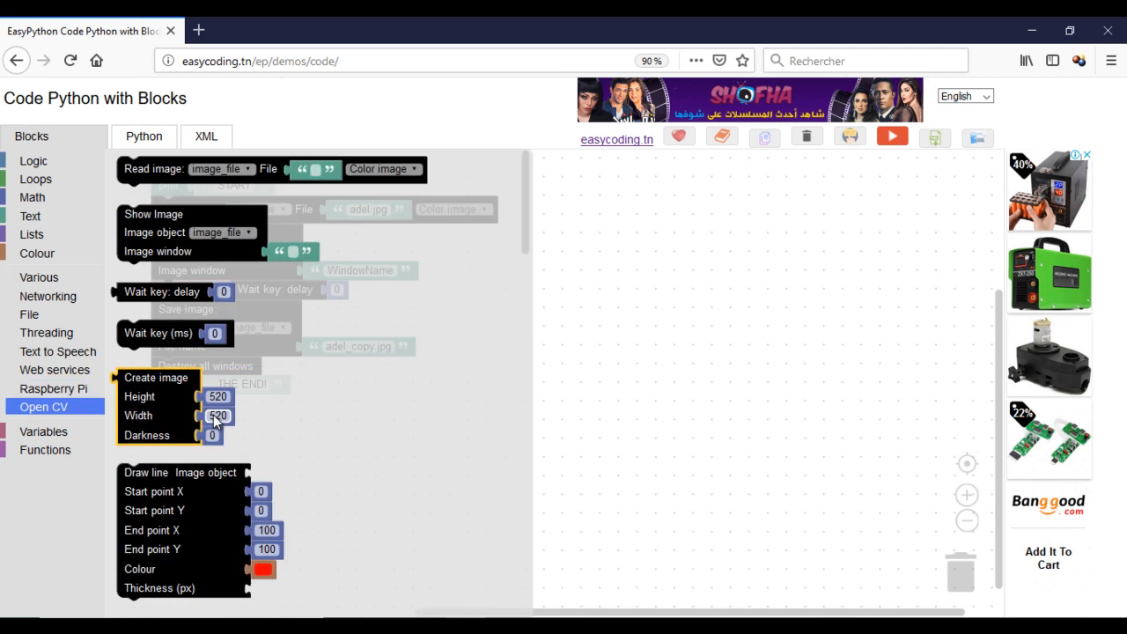
scroll(down, 3)
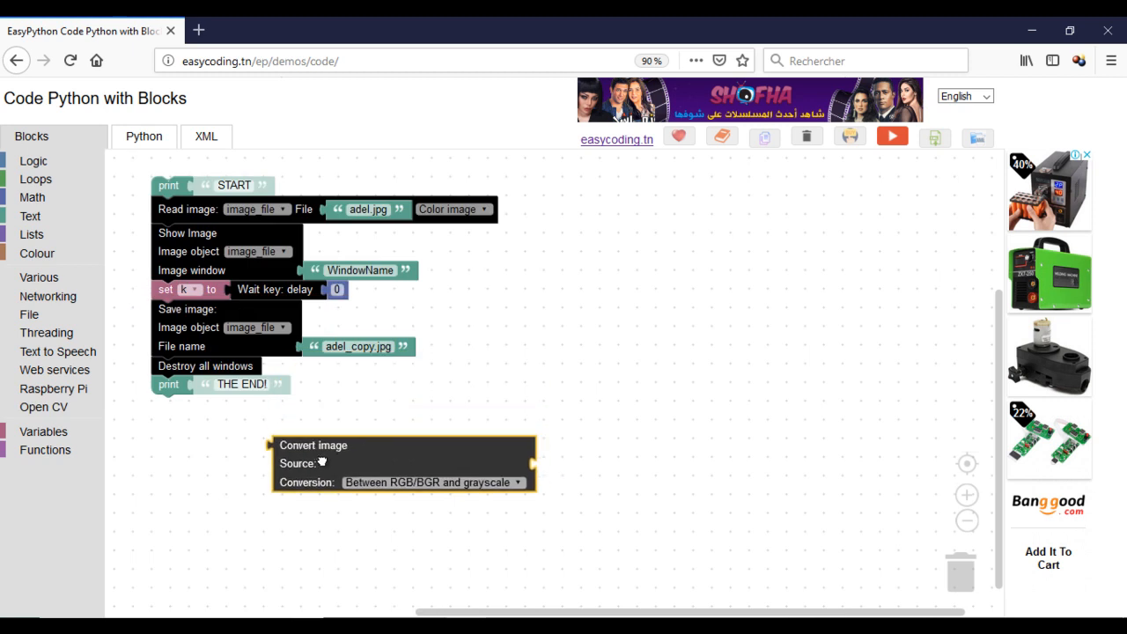
click(44, 431)
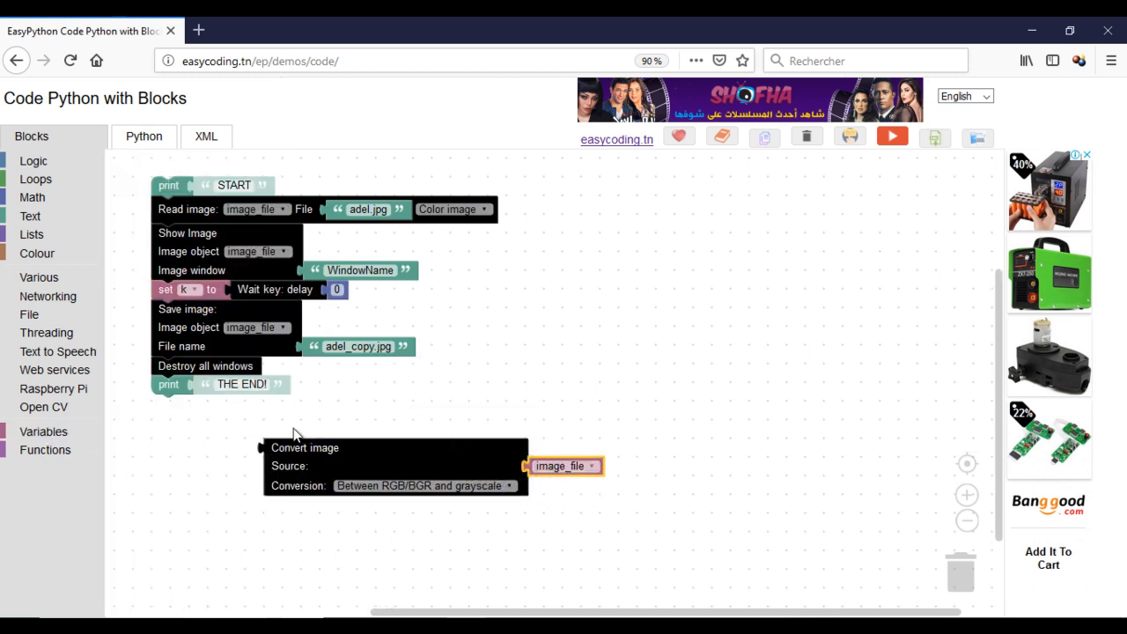
click(43, 431)
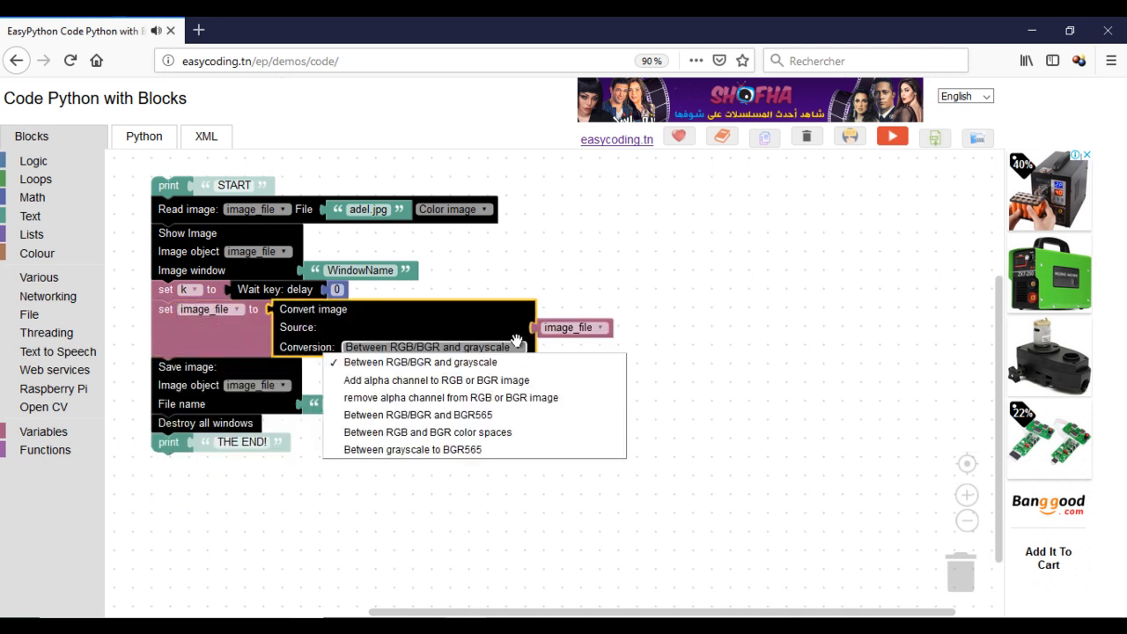
click(420, 362)
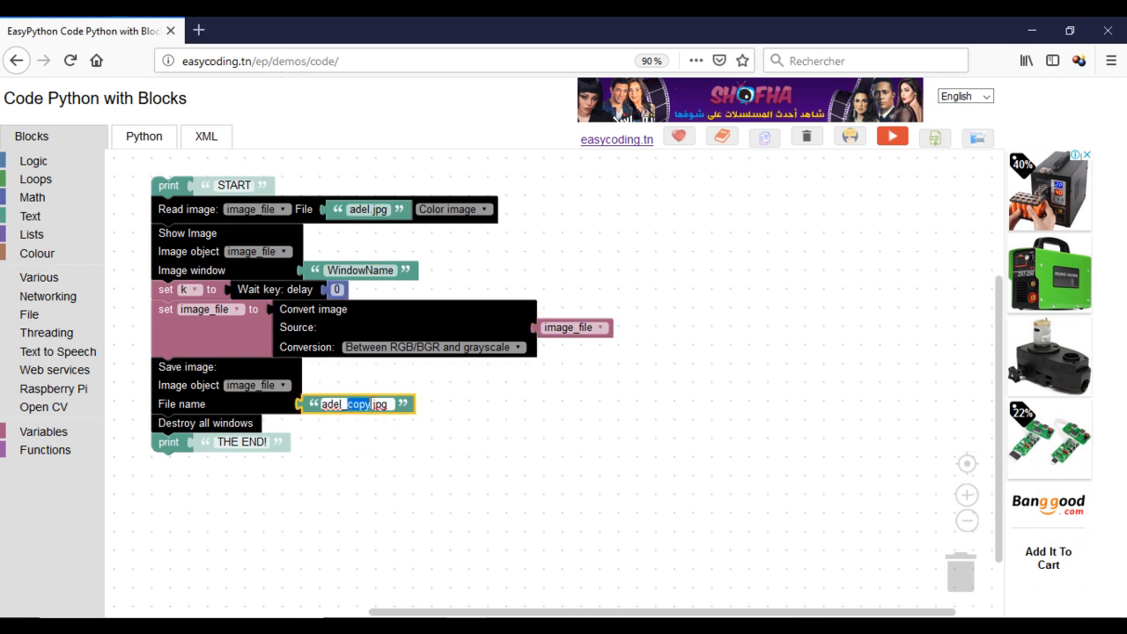
text(adel_Gra.jpg',image_file))
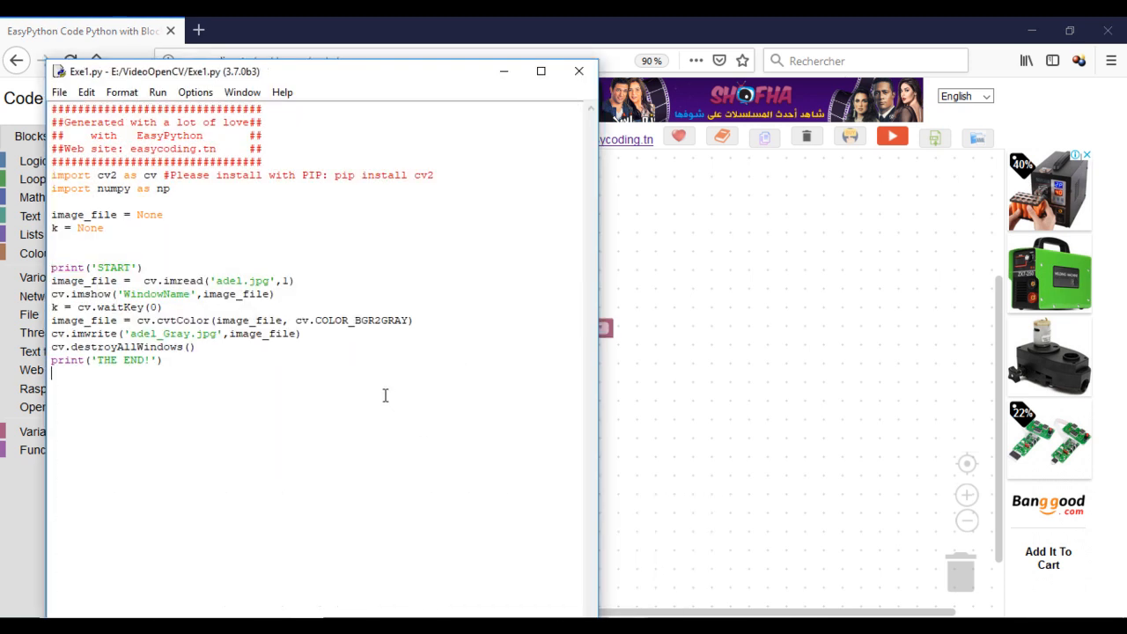
Step: Run Exe1.py as a module and focus the image window to end the key wait
click(157, 92)
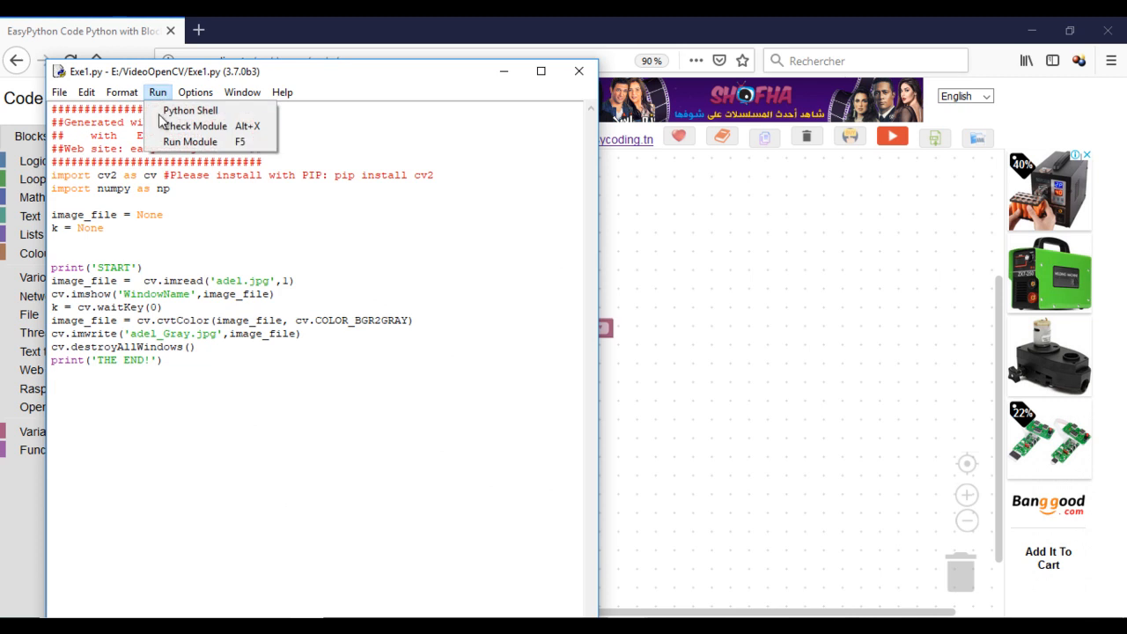
click(191, 142)
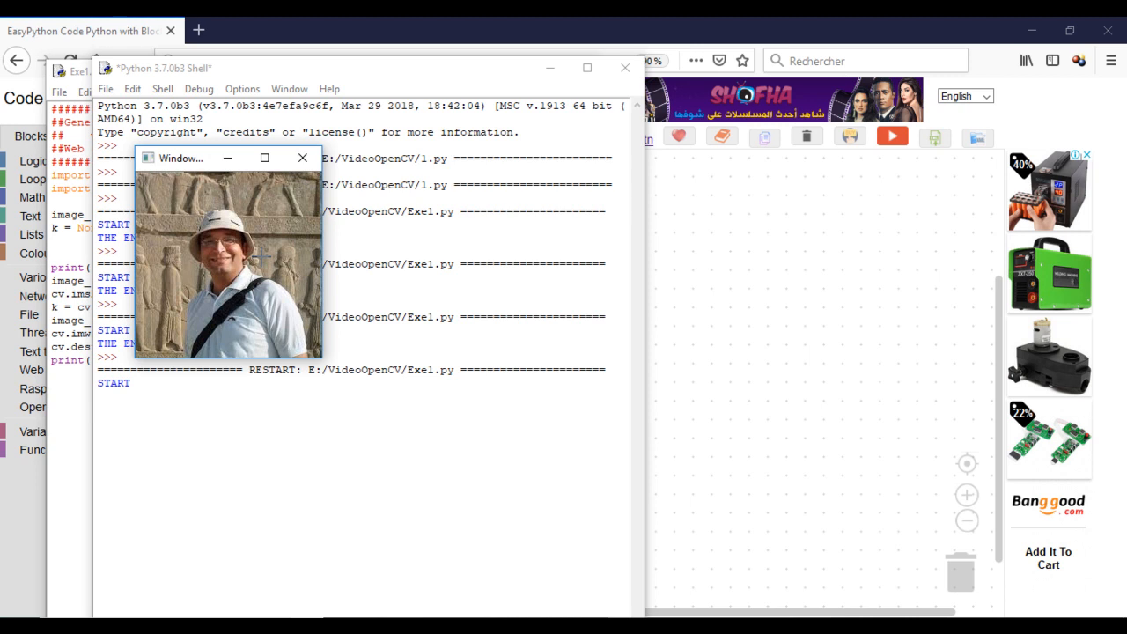
click(303, 157)
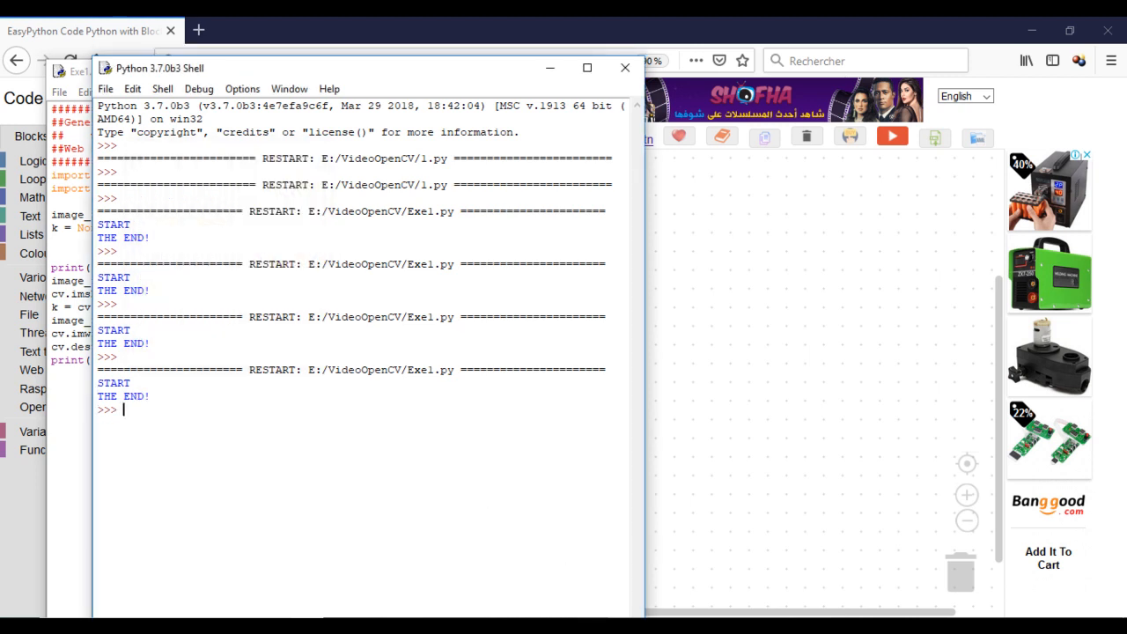